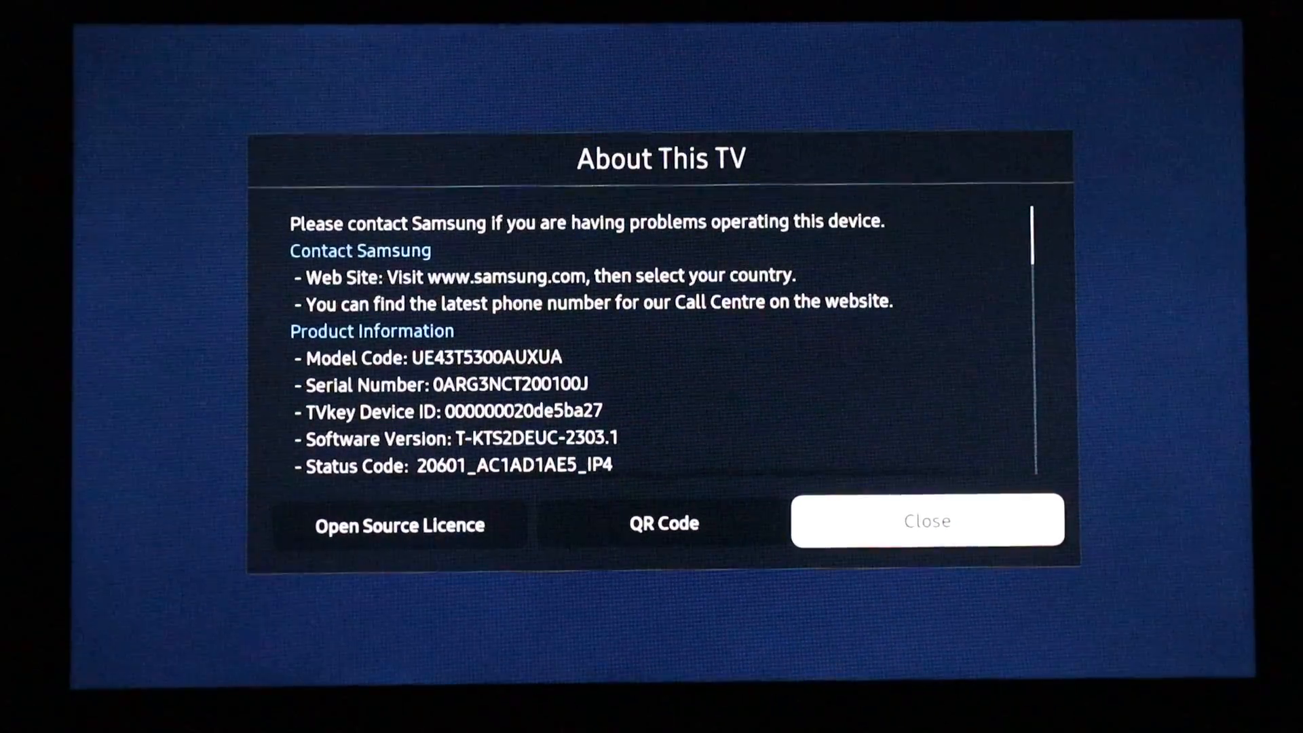
Step: Dismiss the About This TV product information dialog with Close
{"action": "left_click", "coordinate": [926, 520]}
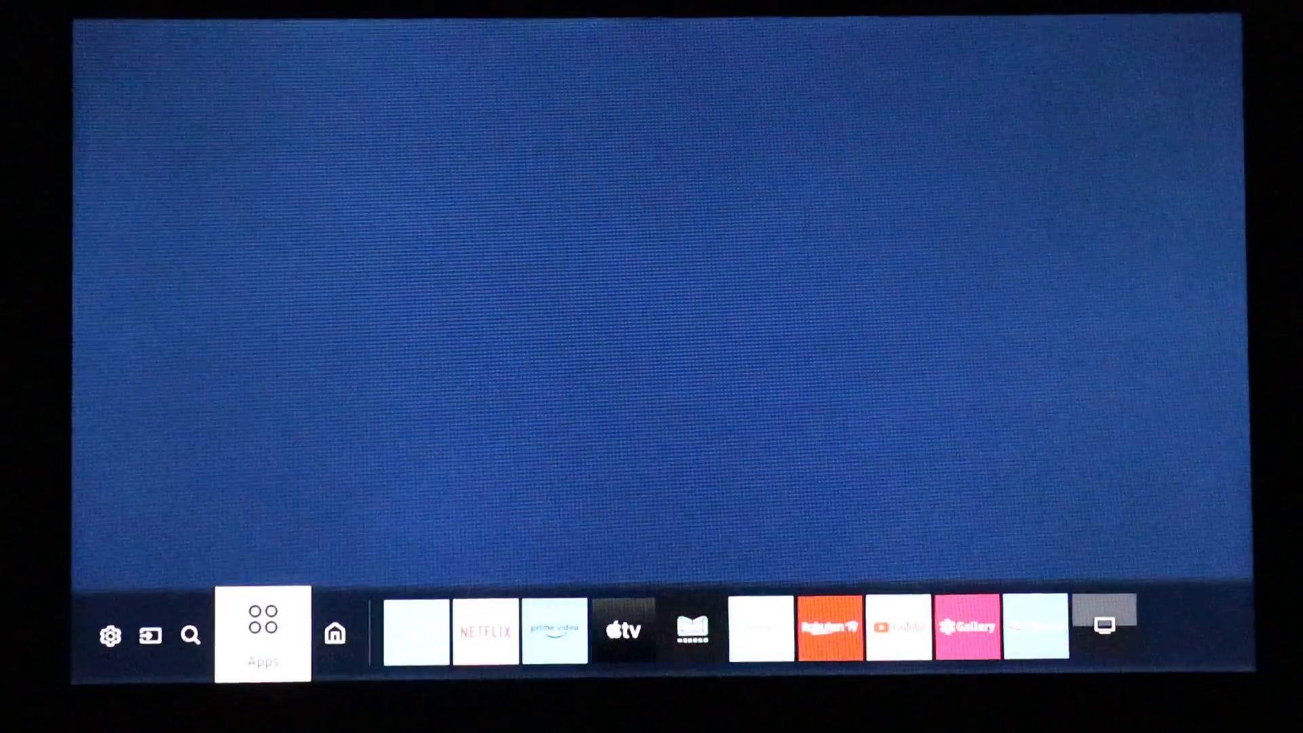
Step: Review Picture Mode and Picture Size, then view Expert Settings brightness, contrast, sharpness, colour, tint
{"action": "left_click", "coordinate": [111, 634]}
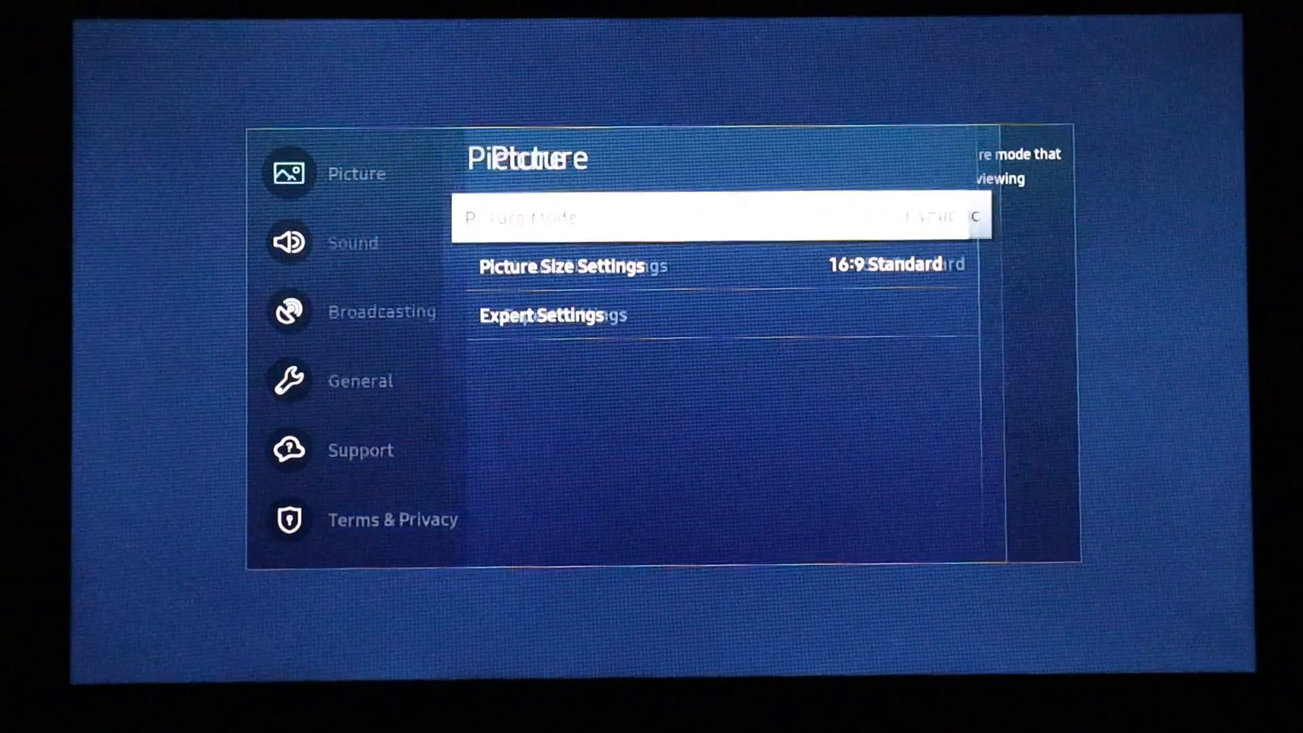
{"action": "key", "text": "Down"}
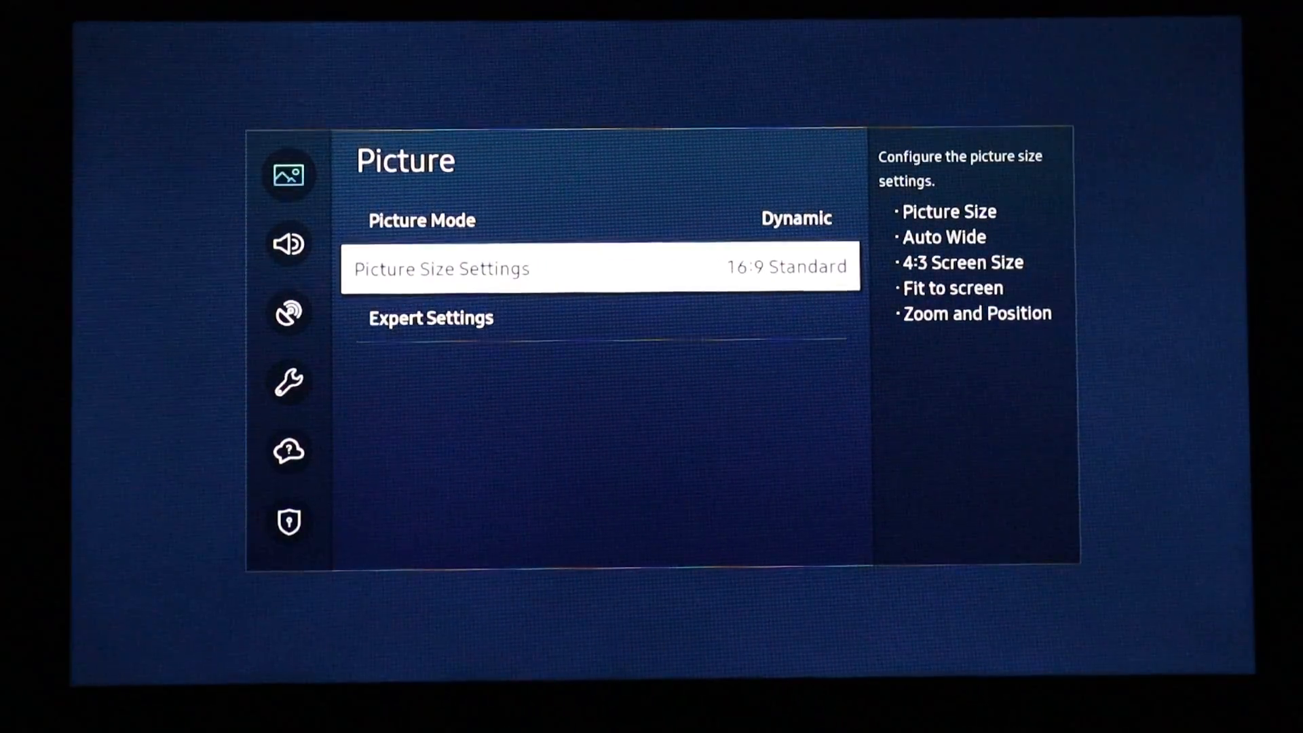
{"action": "key", "text": "Up"}
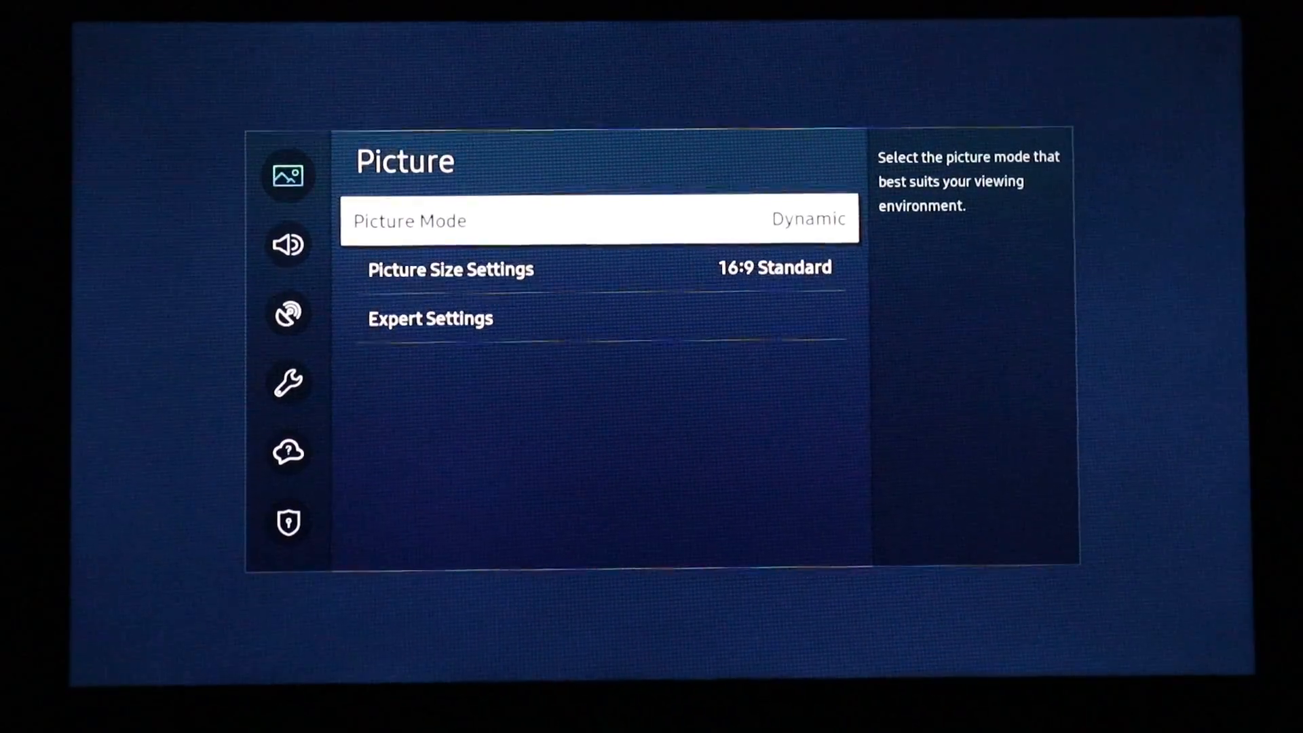
{"action": "left_click", "coordinate": [599, 220]}
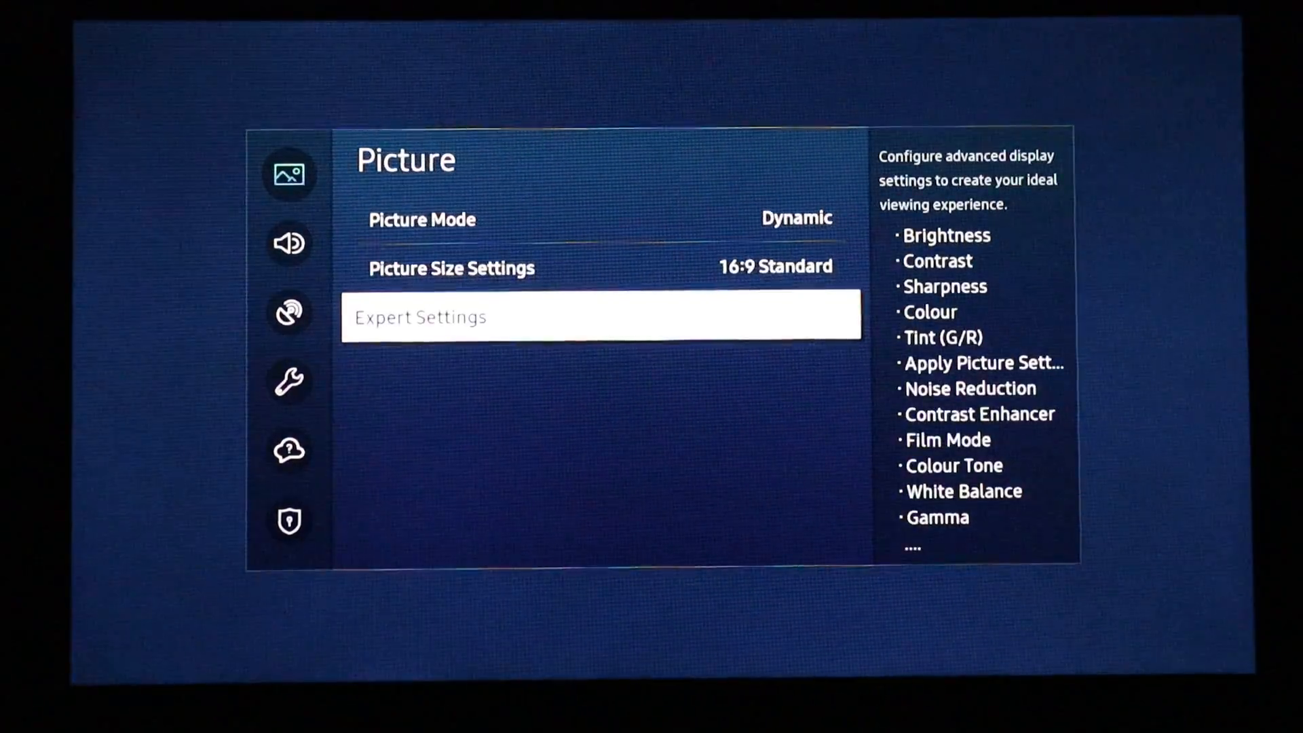
{"action": "left_click", "coordinate": [602, 316]}
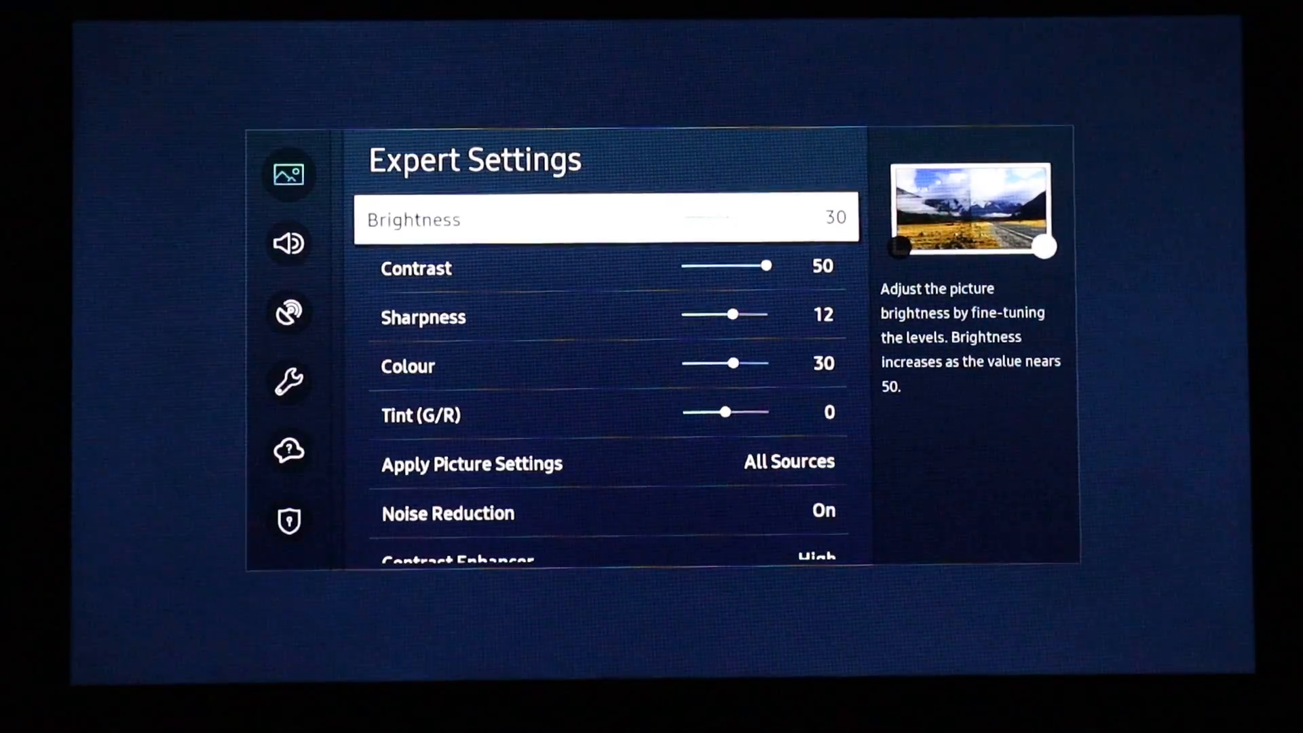
{"action": "left_click", "coordinate": [288, 243]}
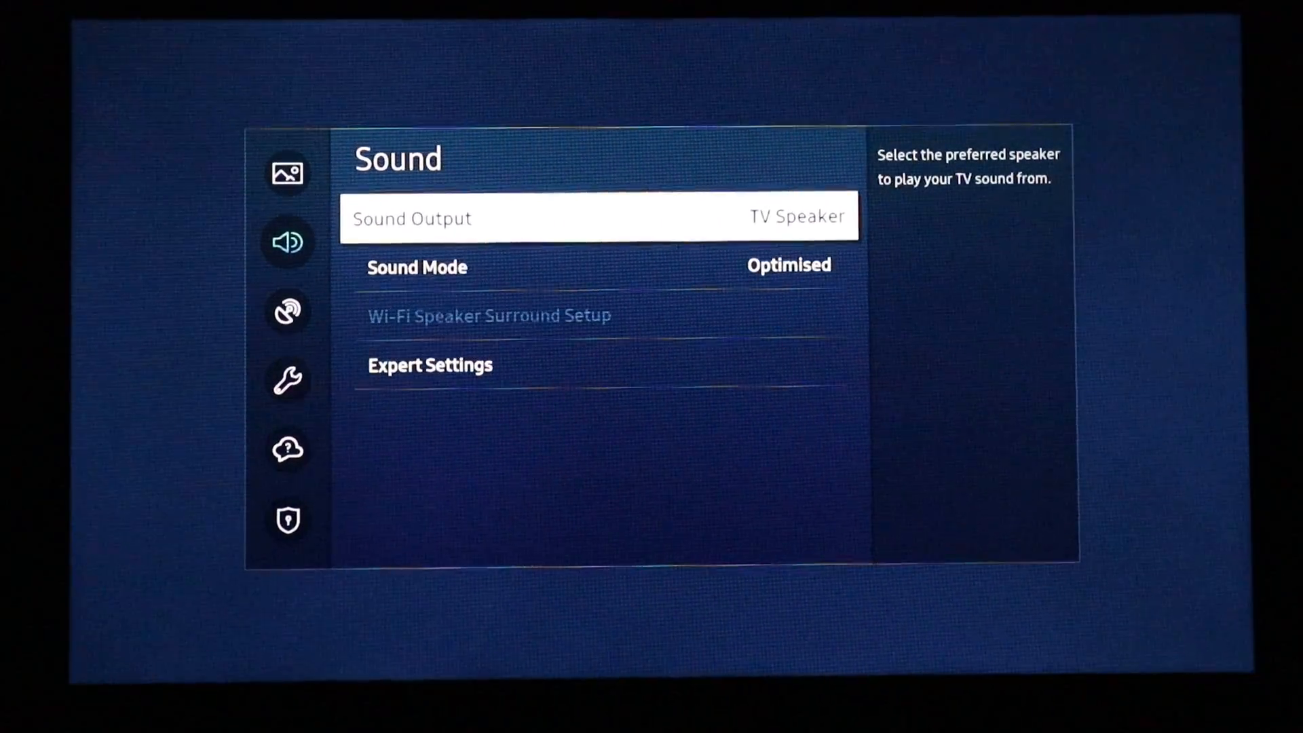
Step: Open Sound Mode and pick Optimised from Standard, Optimised and Amplify
{"action": "left_click", "coordinate": [418, 267]}
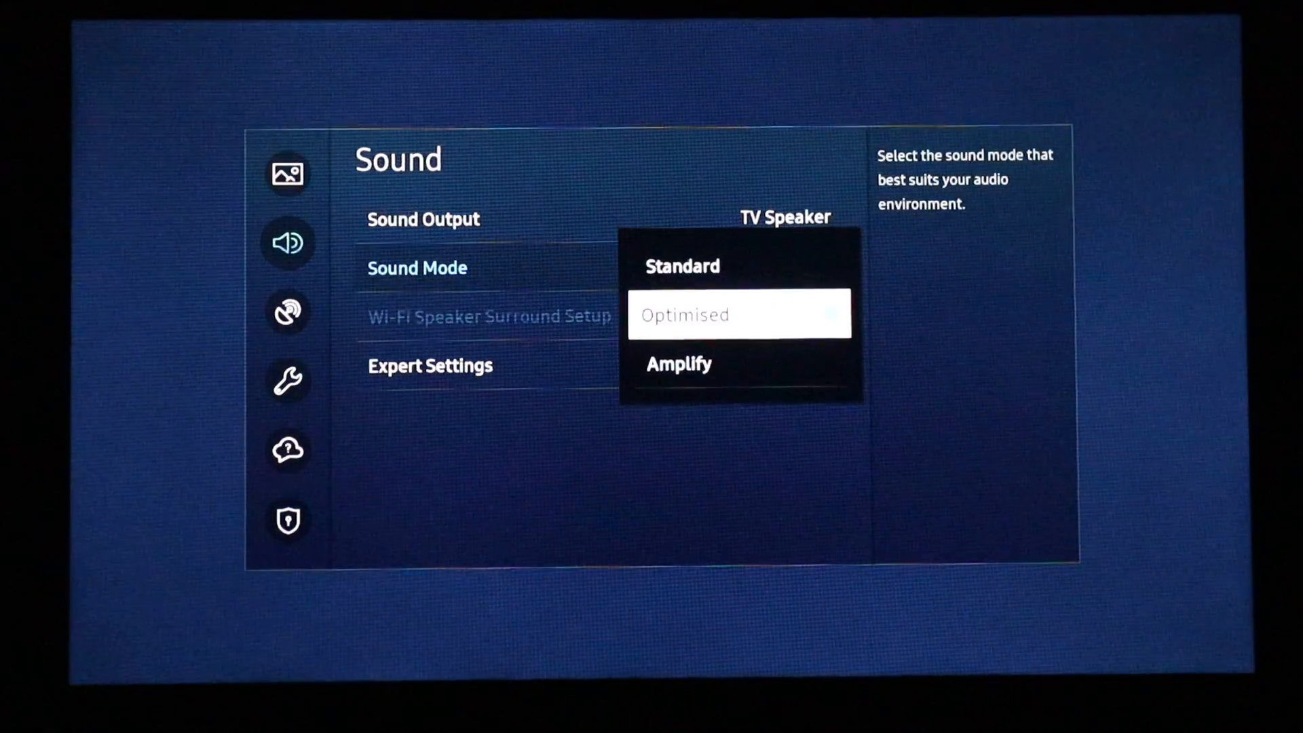
{"action": "left_click", "coordinate": [738, 314]}
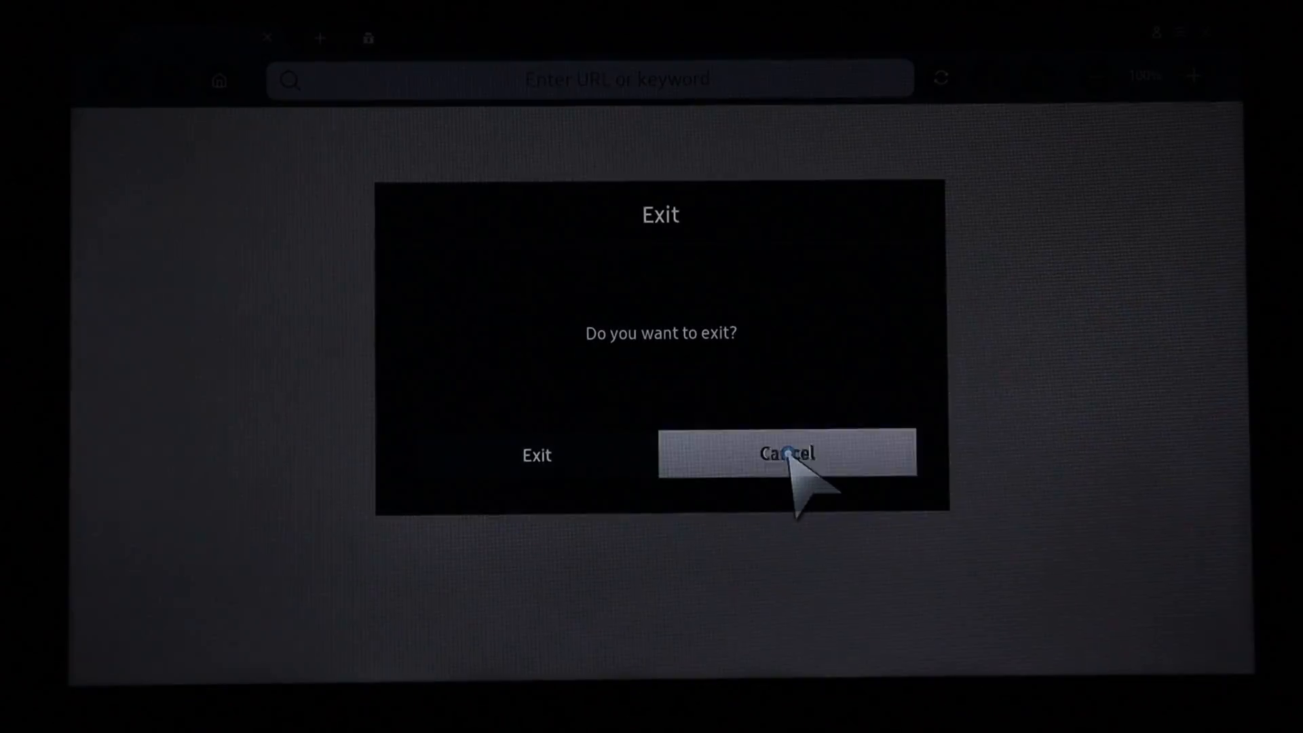
Step: Confirm Exit on the 'Do you want to exit?' prompt to leave Samsung Internet
{"action": "left_click", "coordinate": [786, 454]}
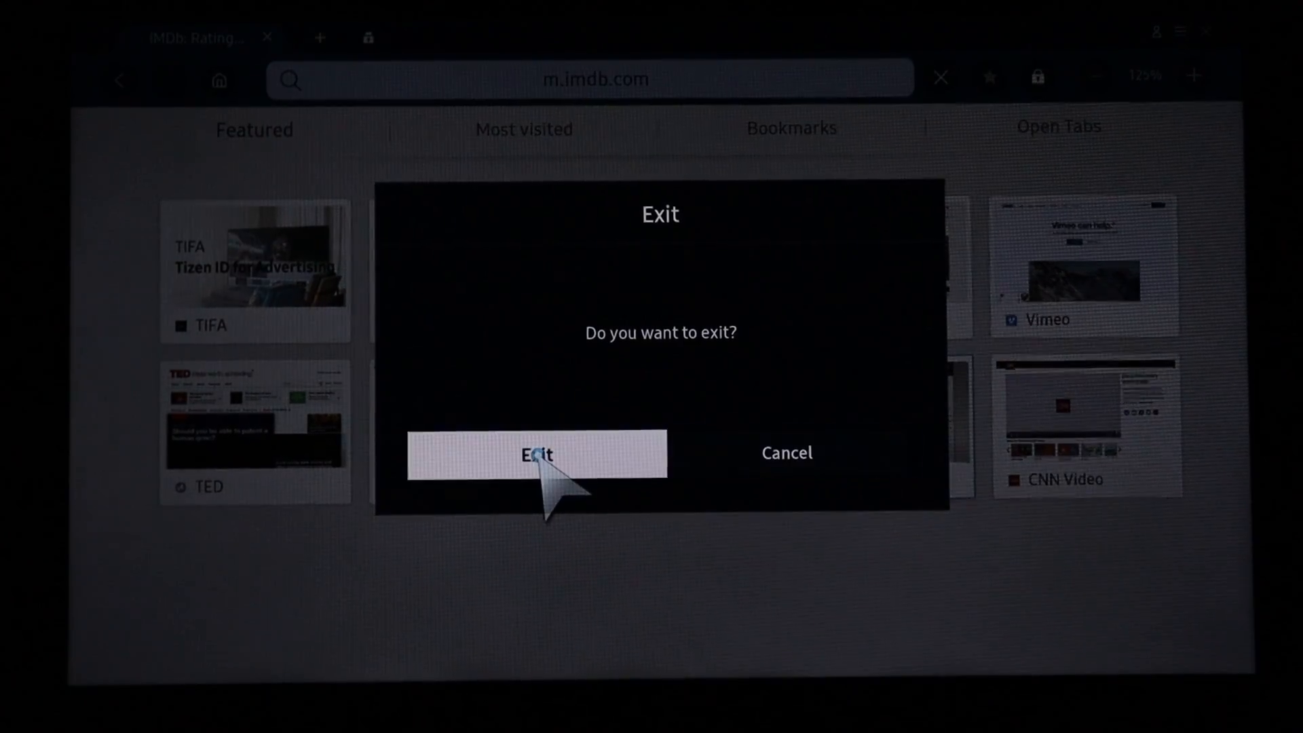
{"action": "left_click", "coordinate": [537, 454]}
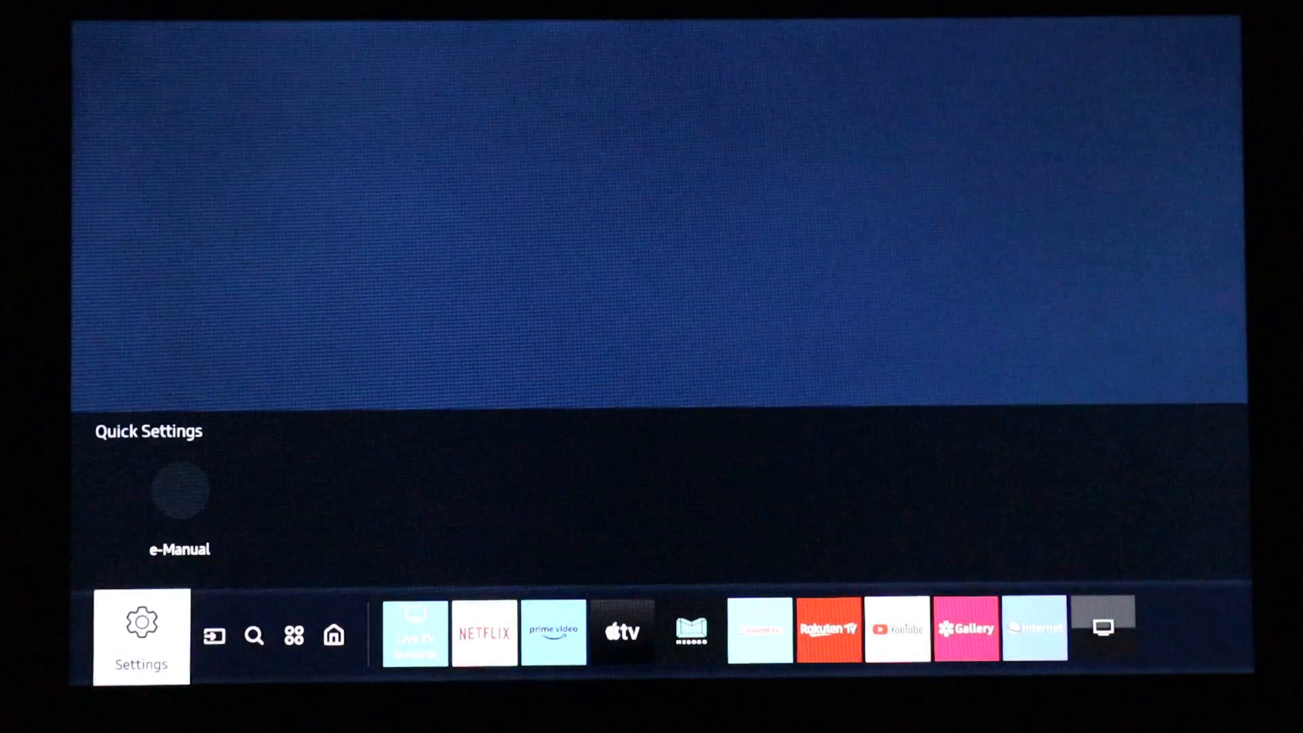
{"action": "left_click", "coordinate": [142, 634]}
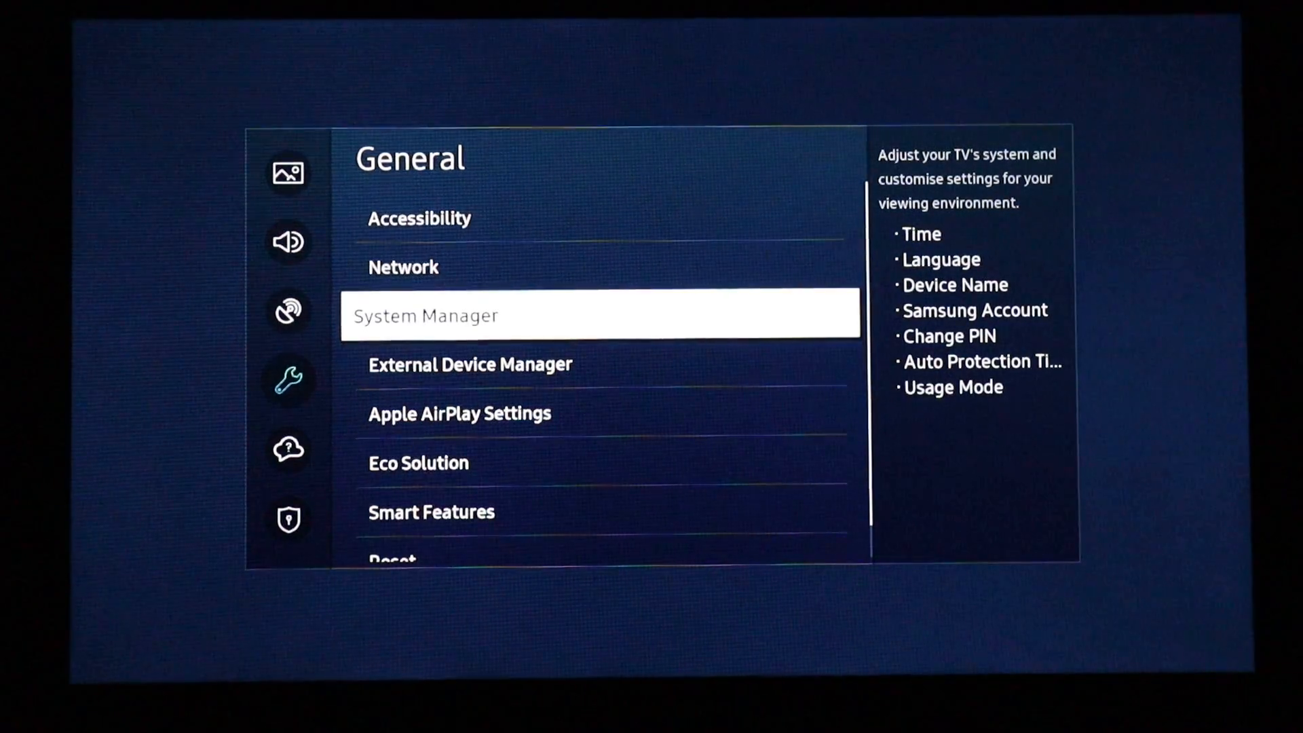
Step: Browse General settings: System Manager, External Device Manager, Network and Smart Features
{"action": "key", "text": "down"}
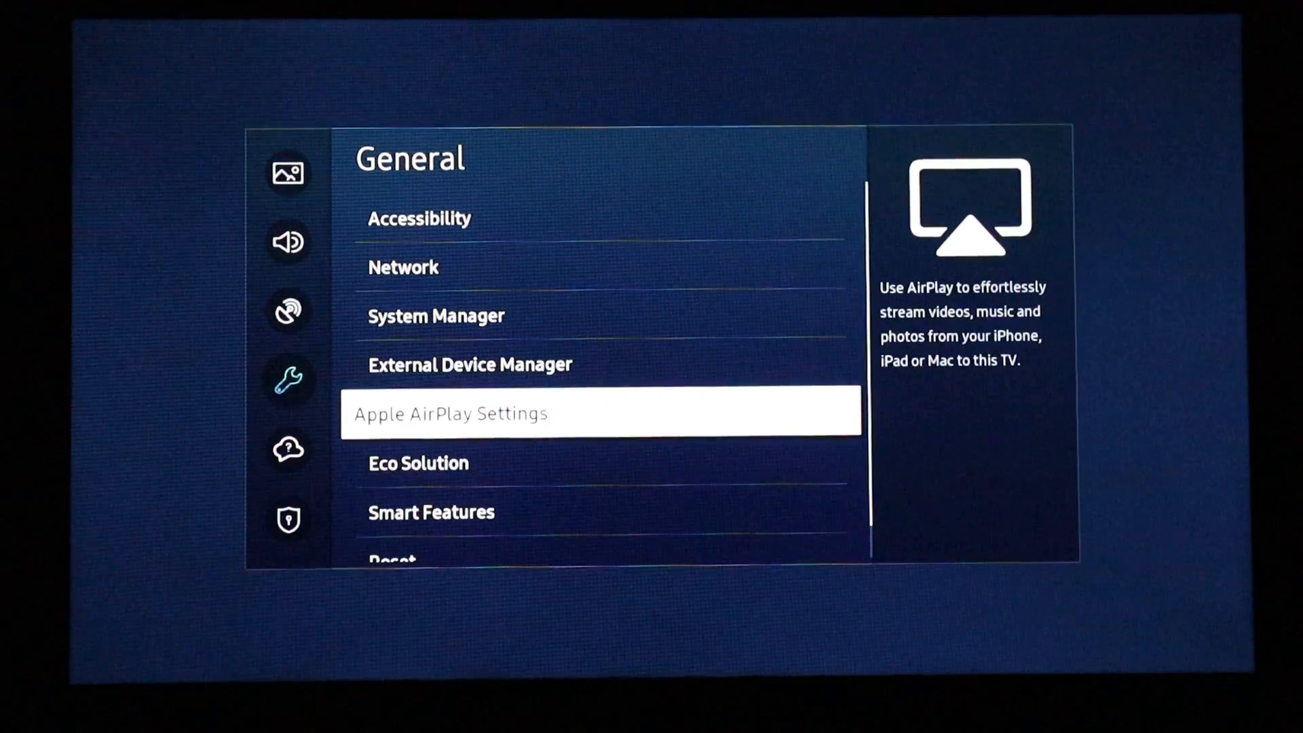
{"action": "key", "text": "up"}
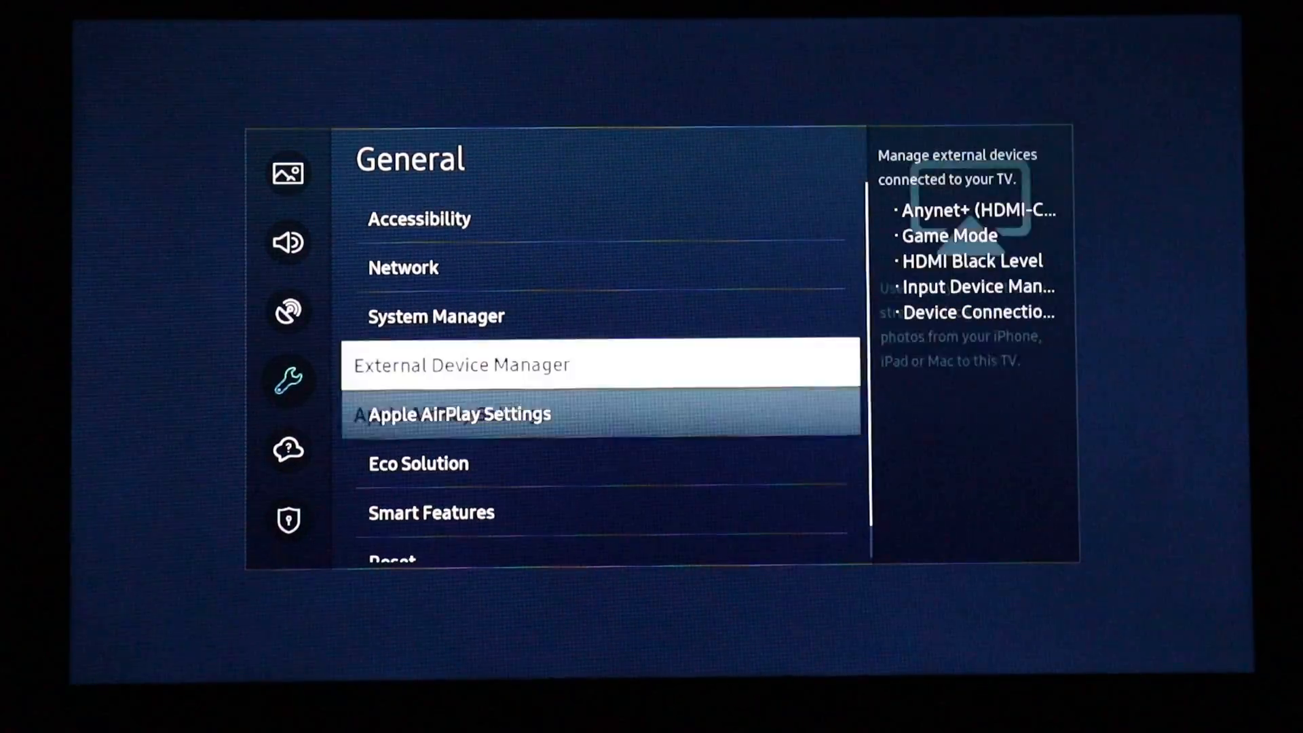
{"action": "key", "text": "Up"}
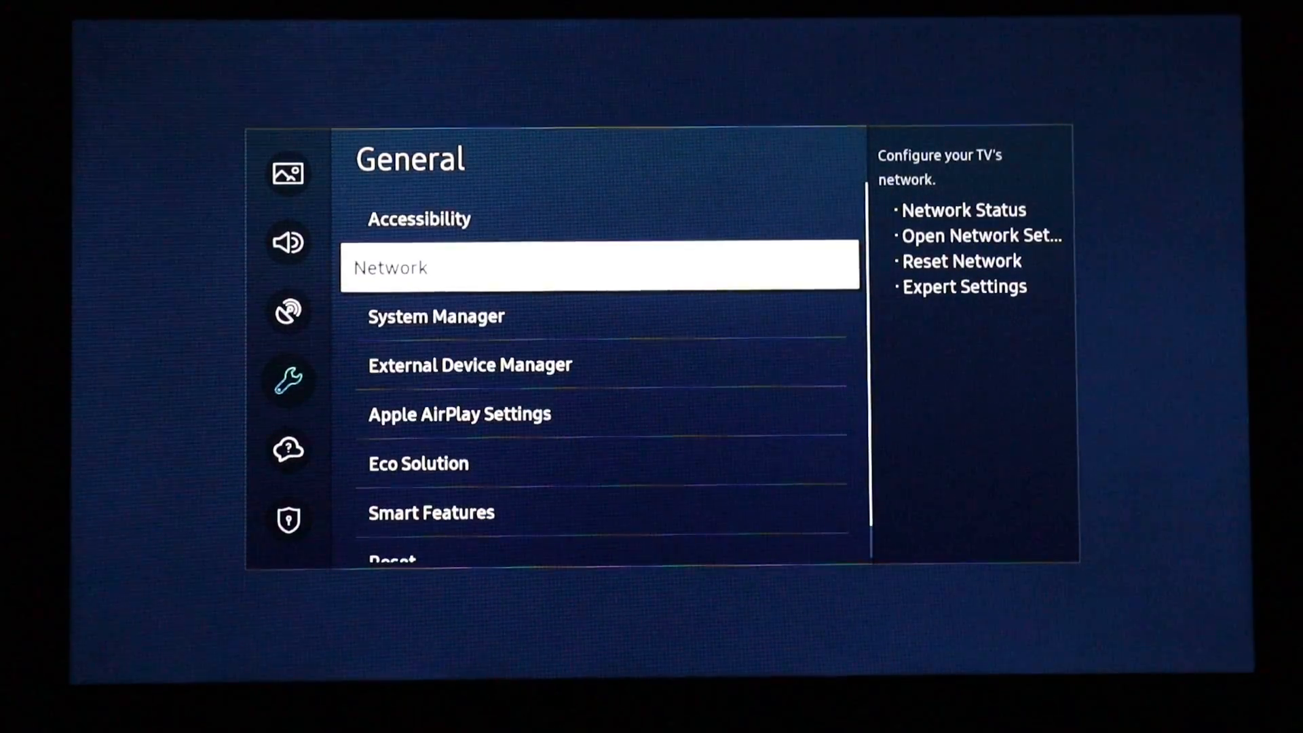
{"action": "key", "text": "Down"}
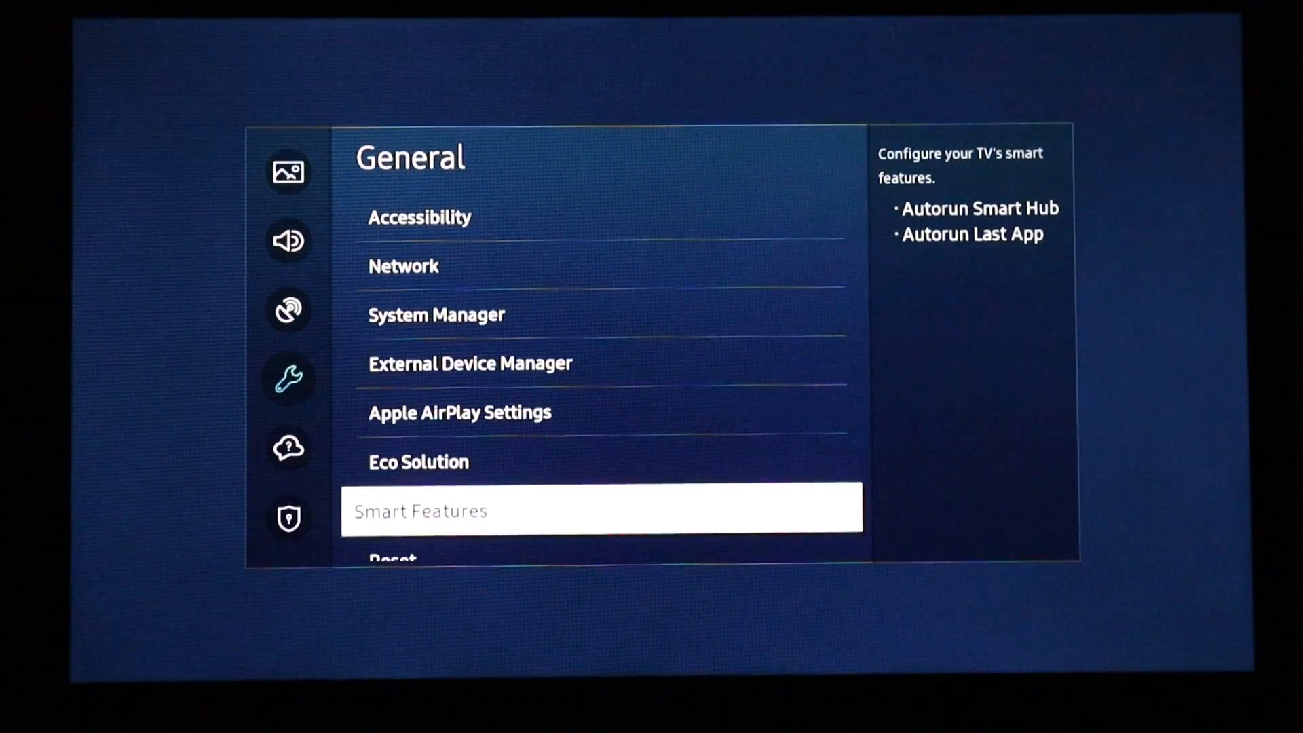
{"action": "scroll", "scroll_direction": "down", "scroll_amount": 3}
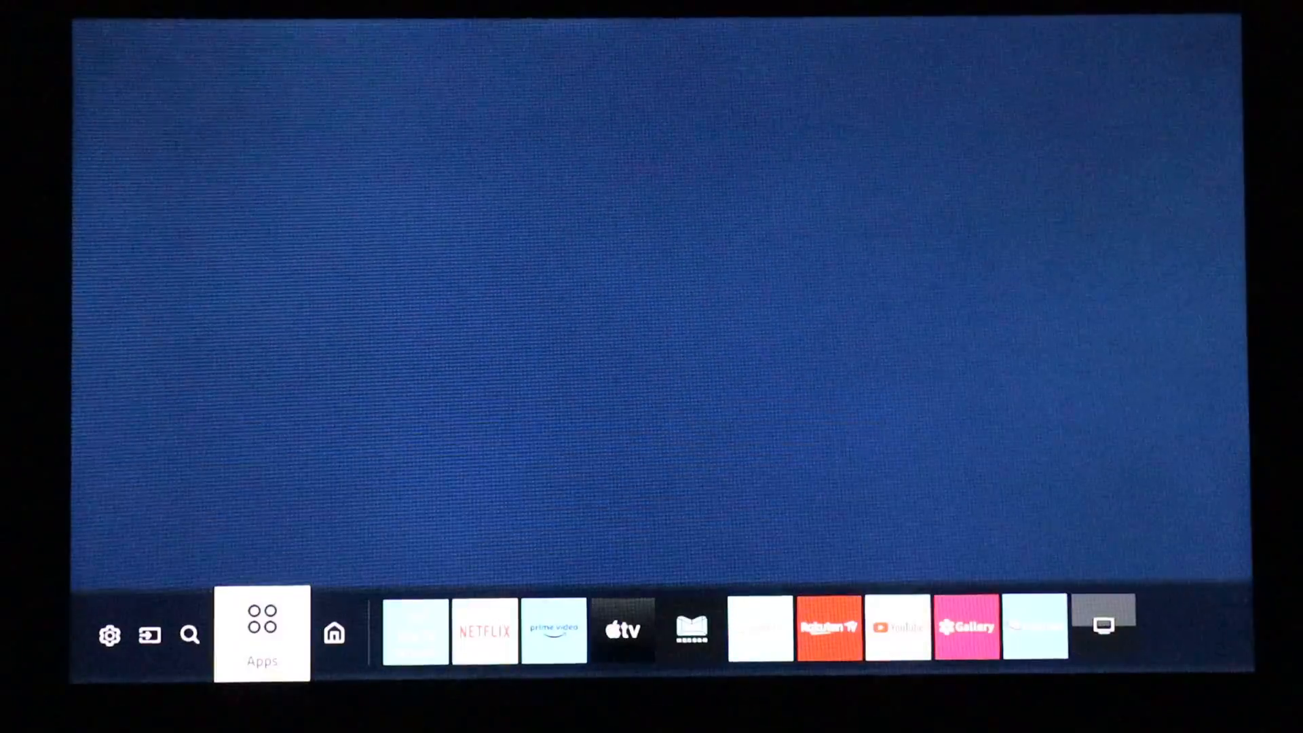
{"action": "left_click", "coordinate": [151, 633]}
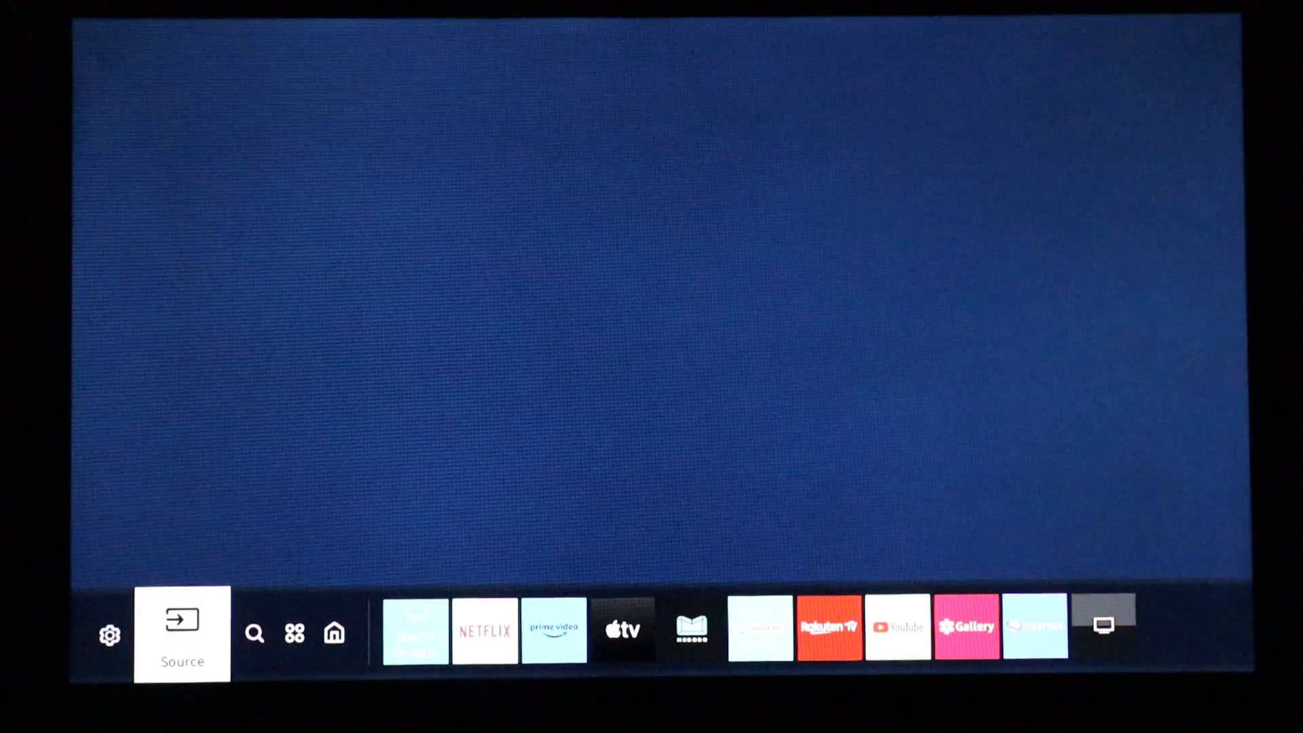
{"action": "left_click", "coordinate": [182, 633]}
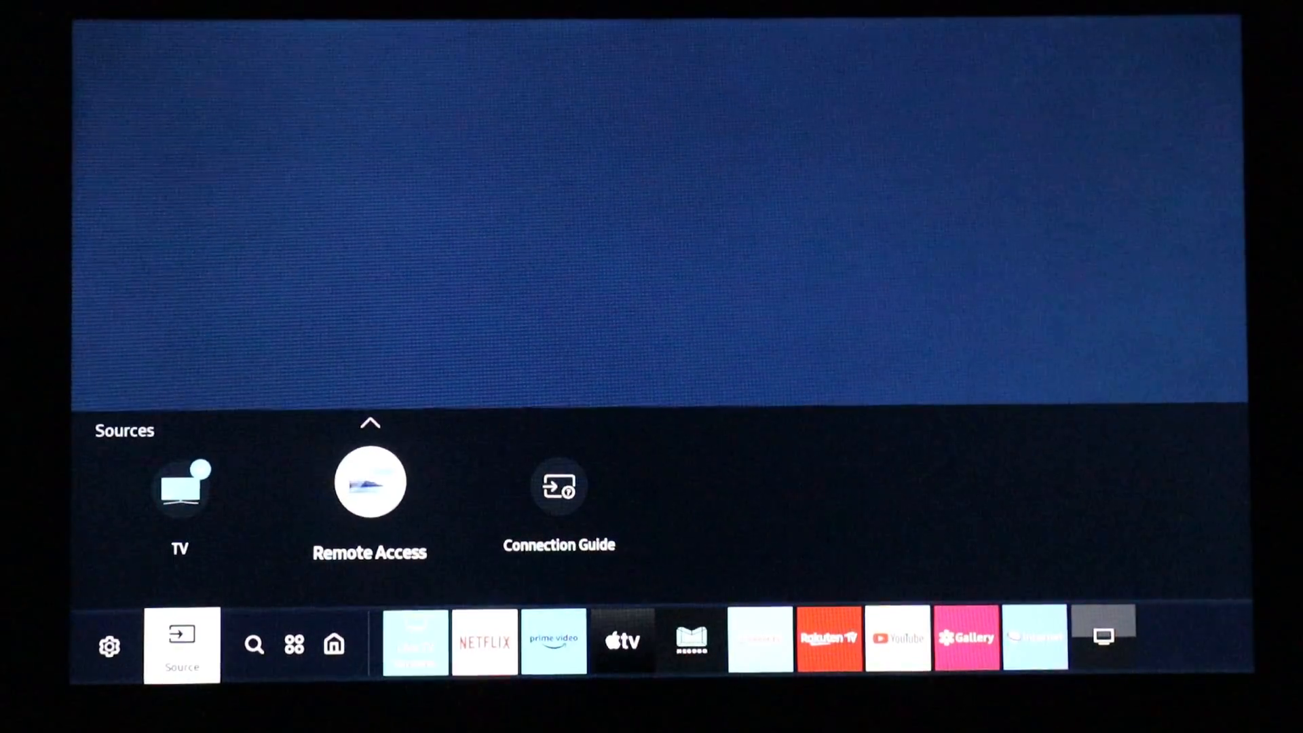
{"action": "left_click", "coordinate": [369, 482]}
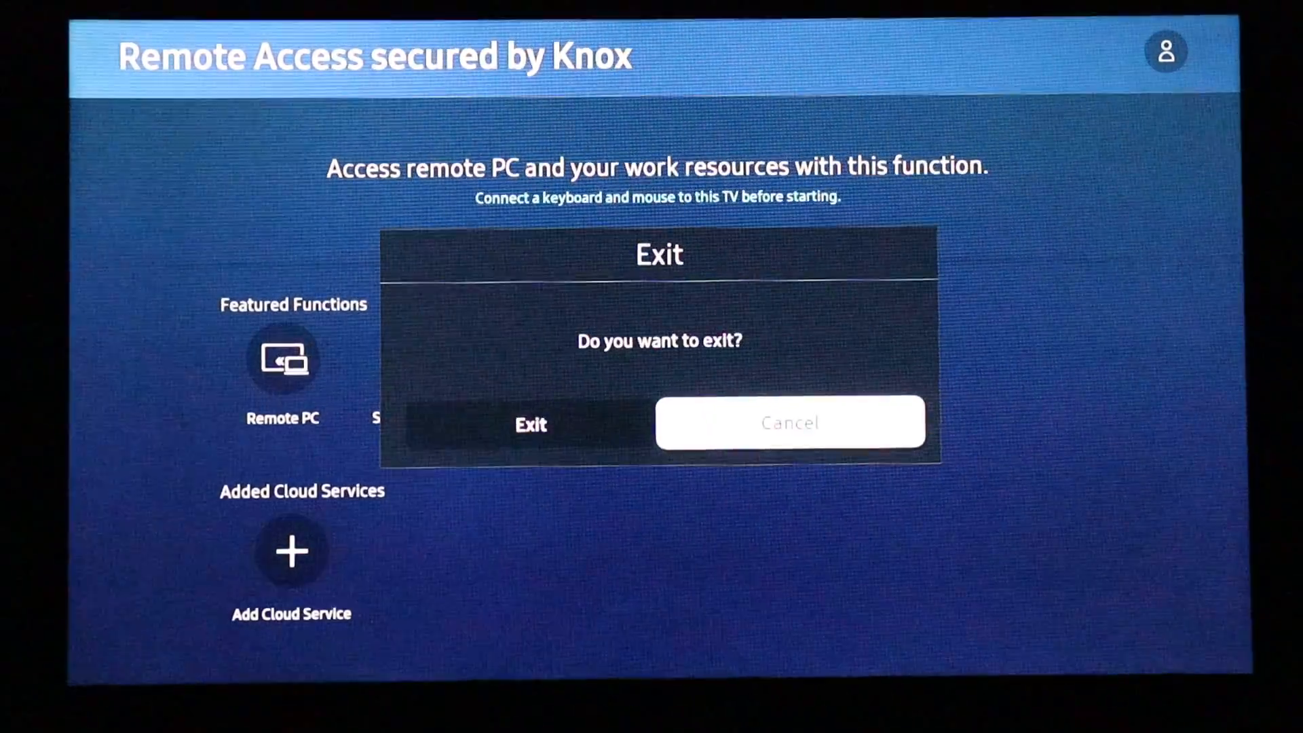
{"action": "left_click", "coordinate": [529, 424]}
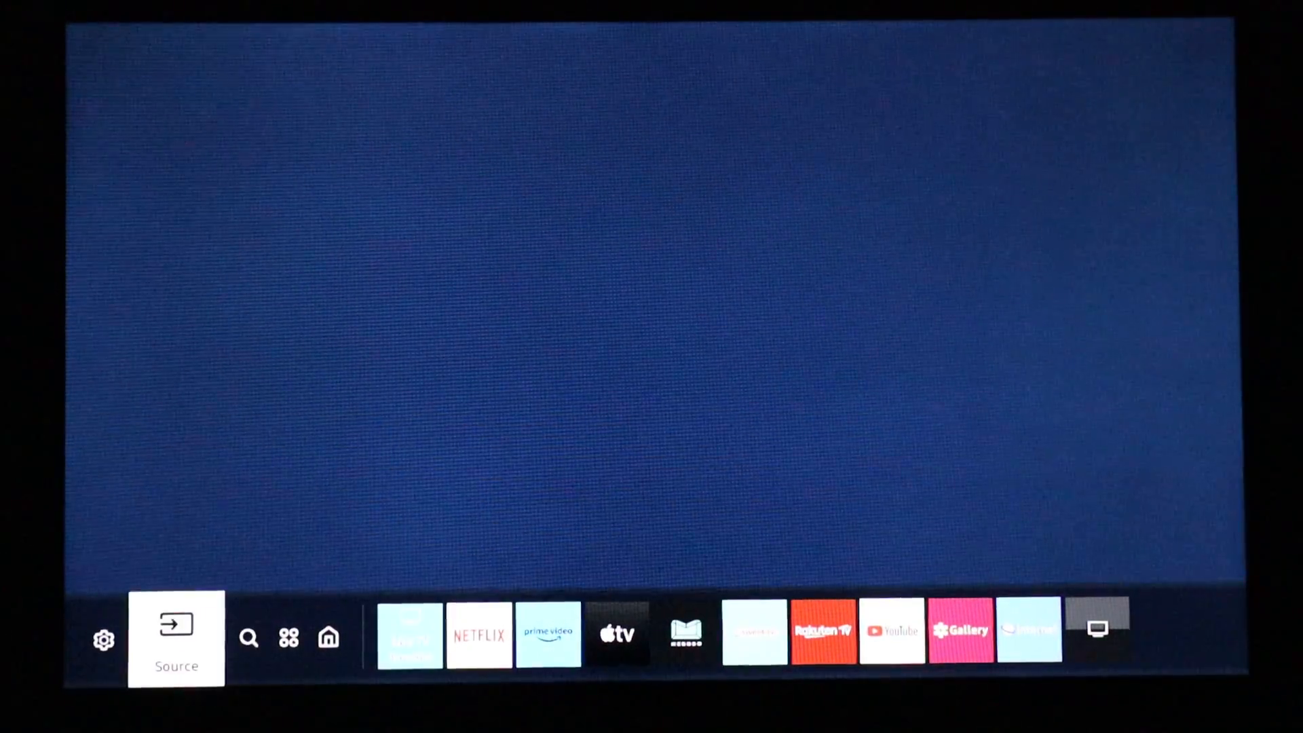
Step: View Connection Guide entries for audio HDMI troubleshooting and video device connections such as AV
{"action": "left_click", "coordinate": [175, 640]}
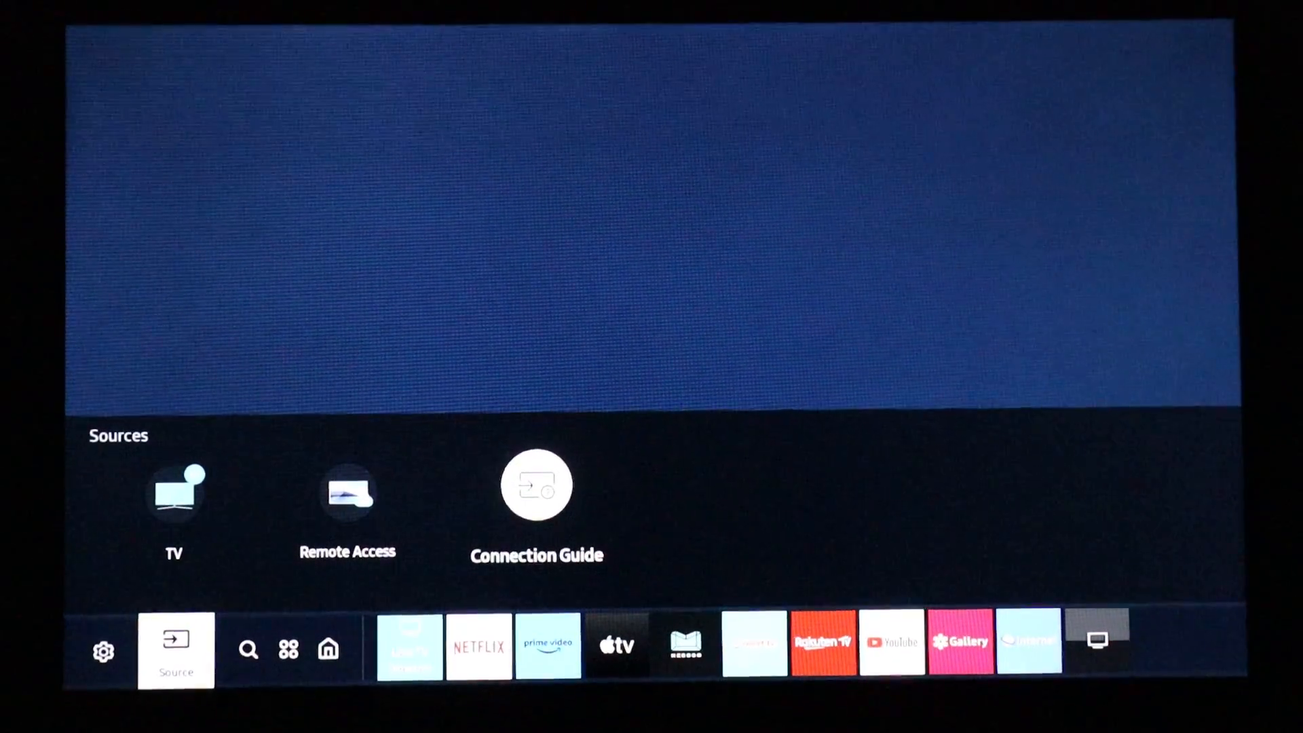
{"action": "left_click", "coordinate": [535, 484]}
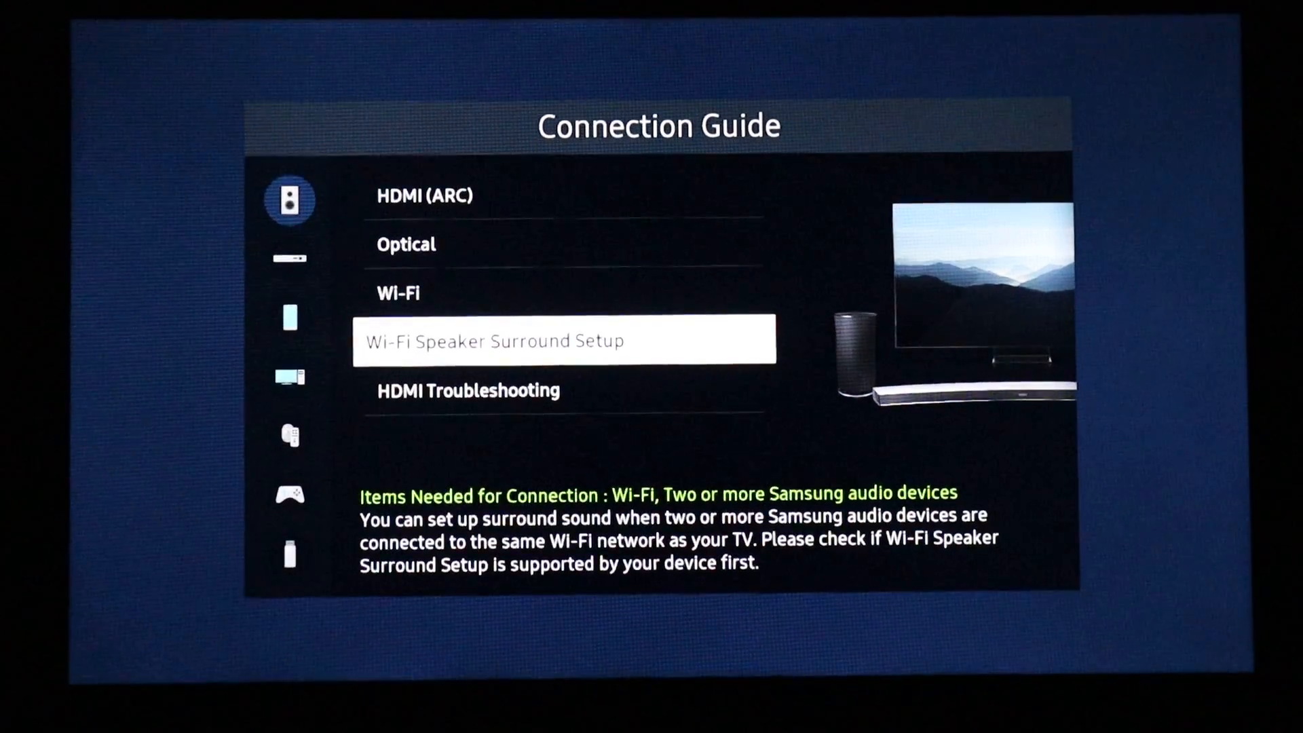
{"action": "key", "text": "Down"}
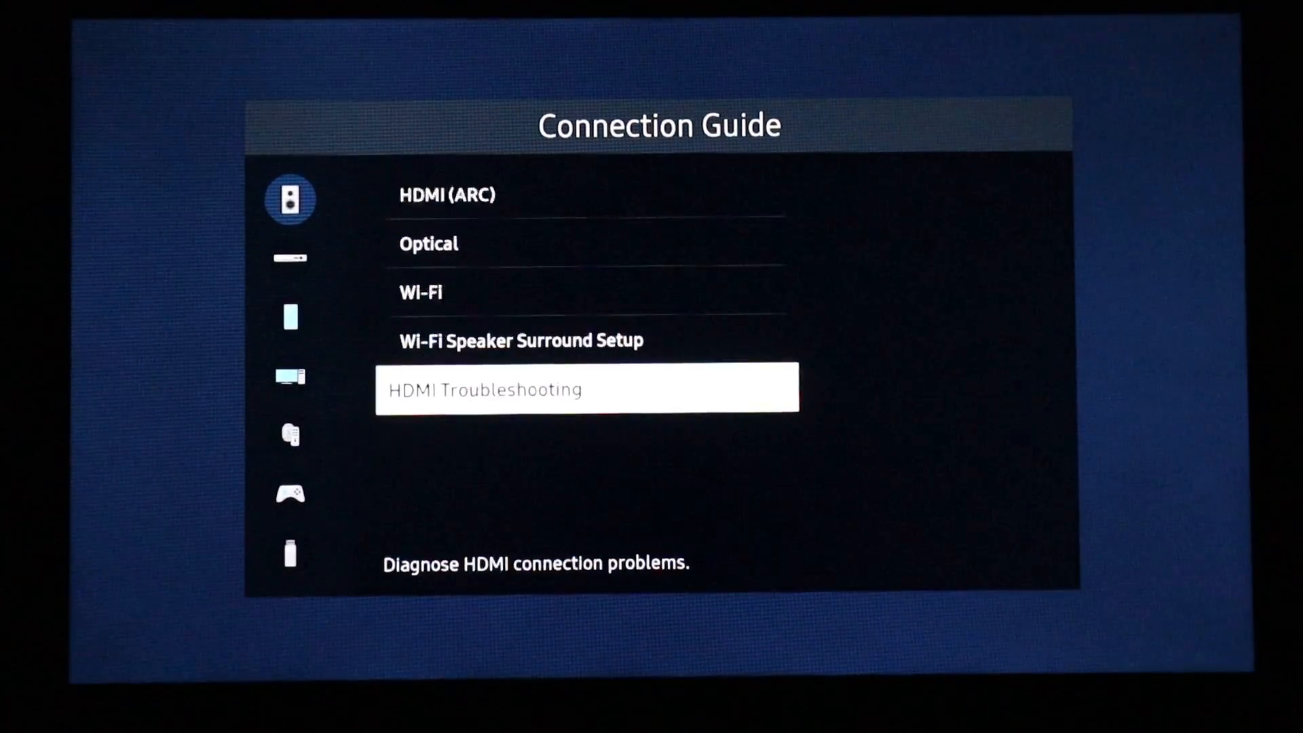
{"action": "left_click", "coordinate": [290, 259]}
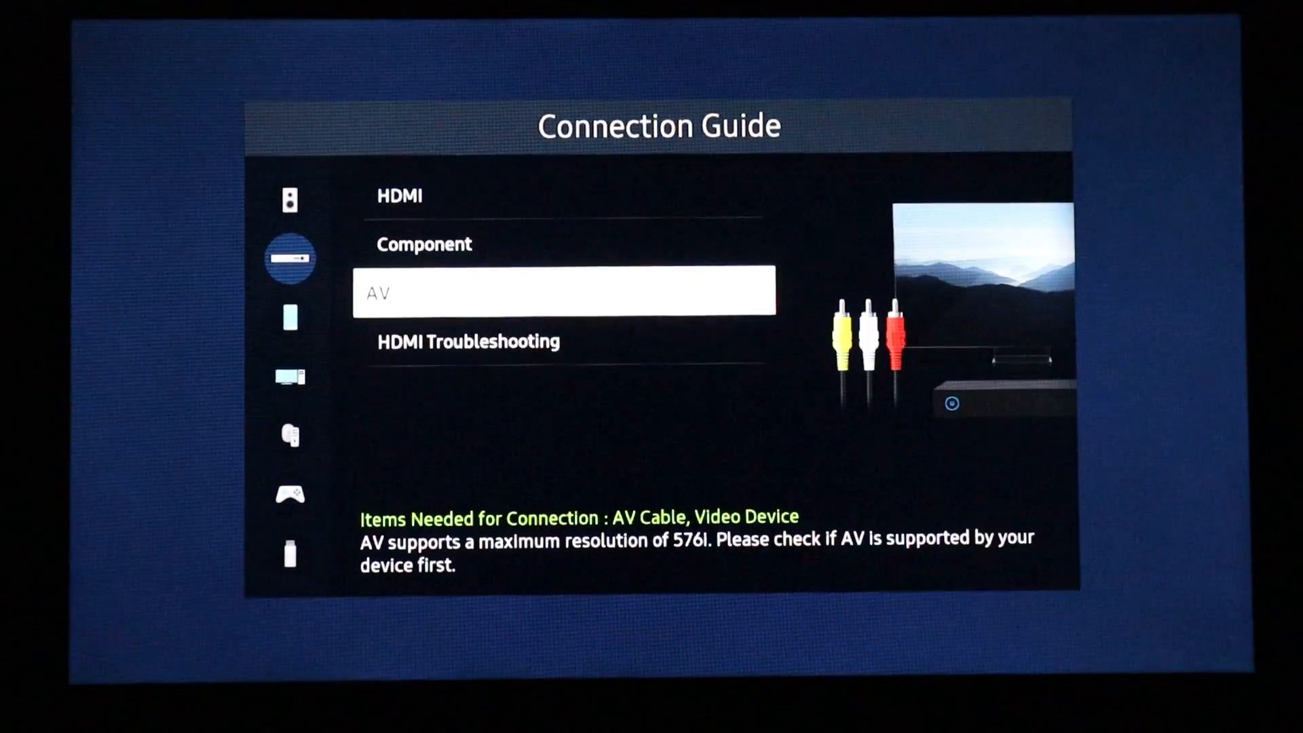
{"action": "key", "text": "up"}
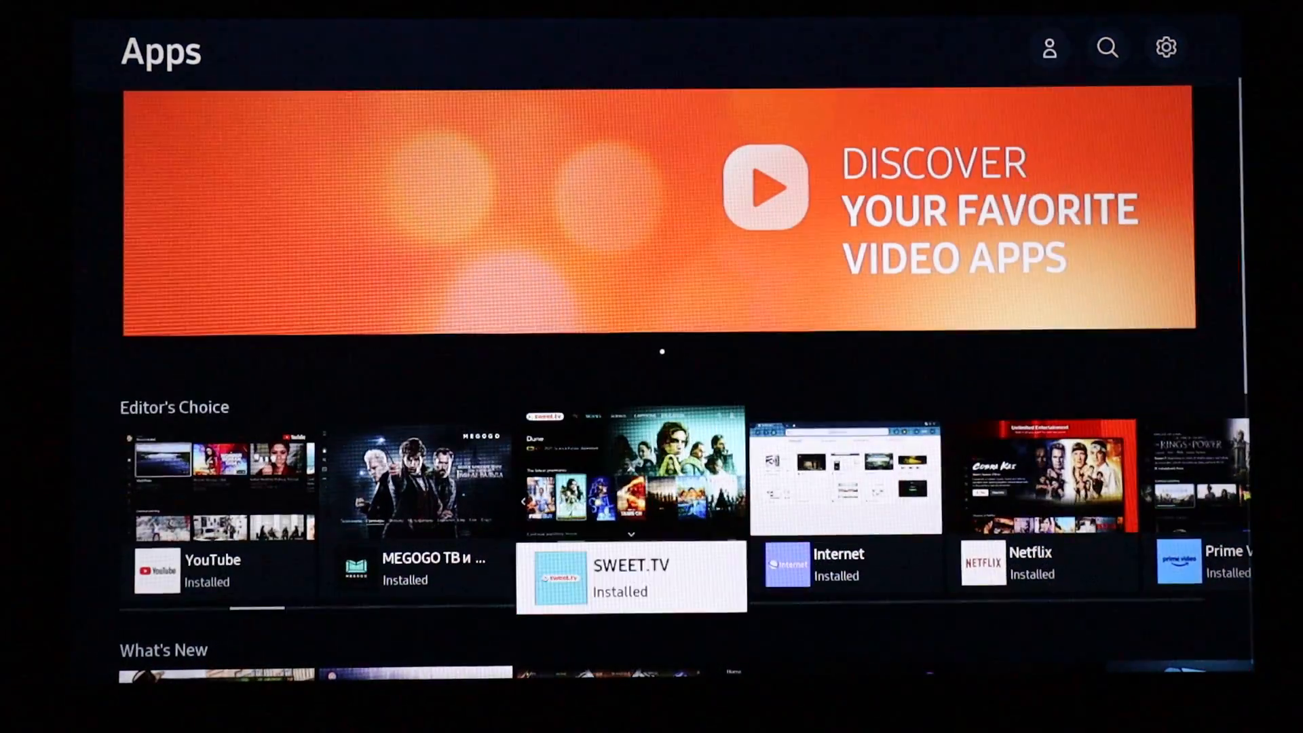
Step: Scroll down the Apps store to its genre categories
{"action": "scroll", "scroll_direction": "down", "scroll_amount": 3}
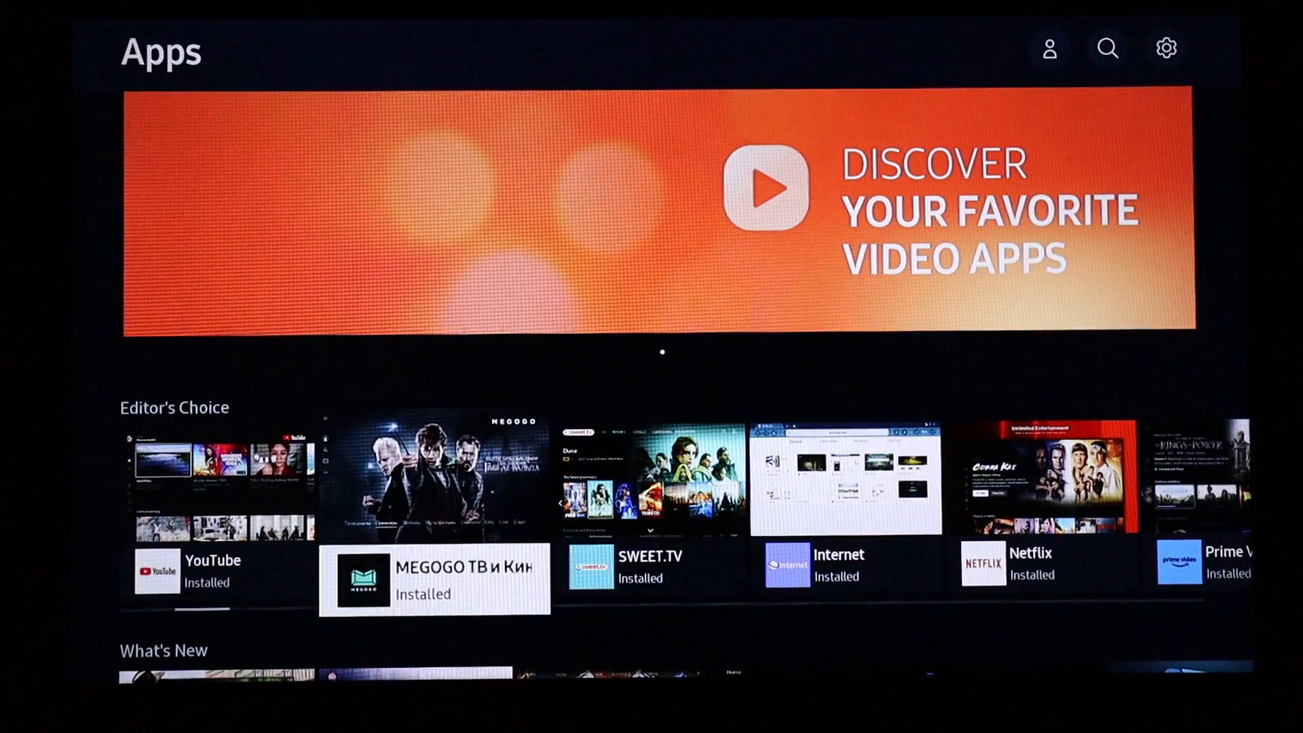
{"action": "scroll", "scroll_direction": "down", "scroll_amount": 3}
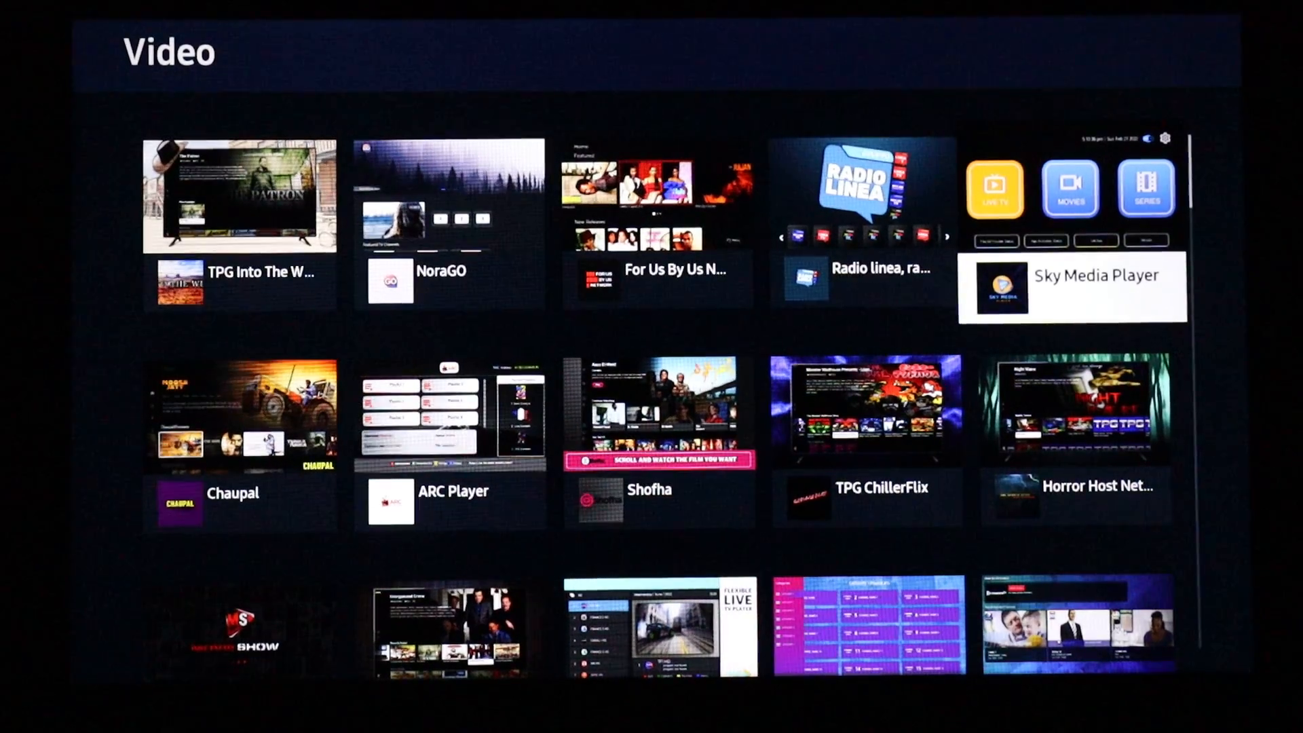
{"action": "scroll", "scroll_direction": "down", "scroll_amount": 3}
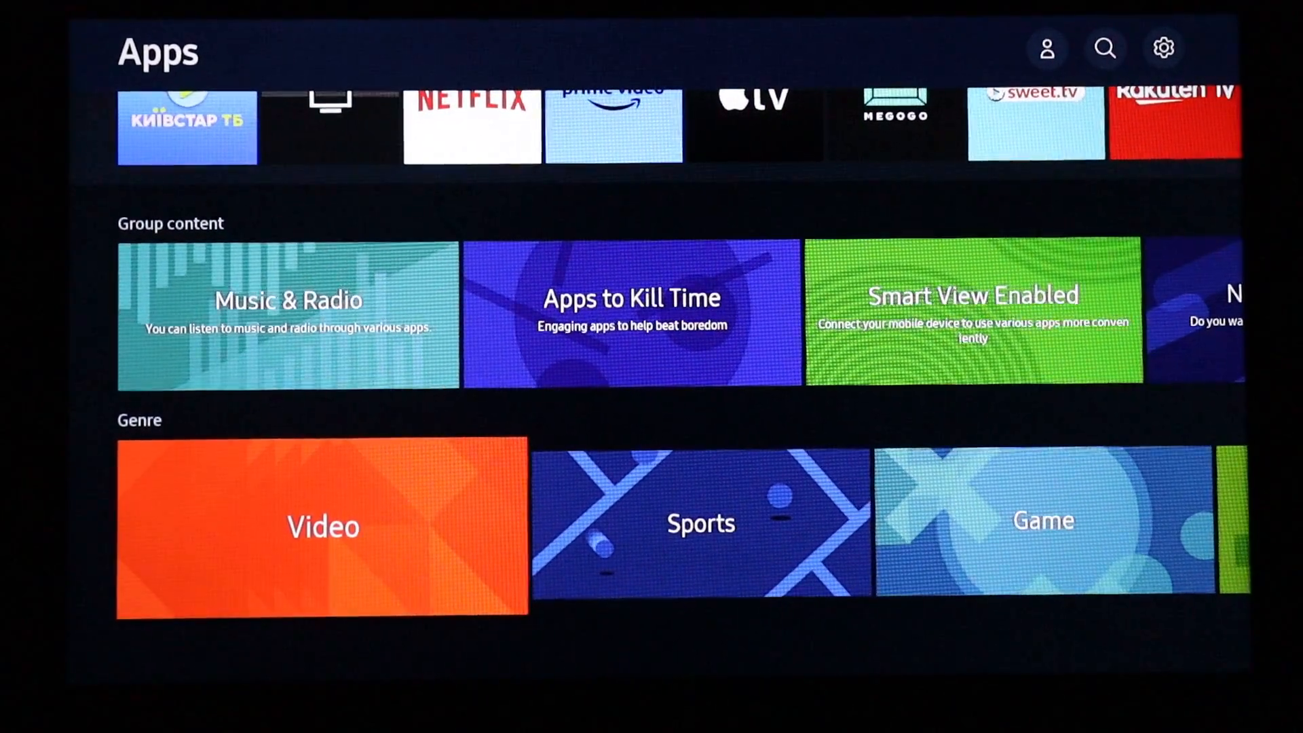
Step: Open the Video genre and scroll through its app grid
{"action": "left_click", "coordinate": [321, 525]}
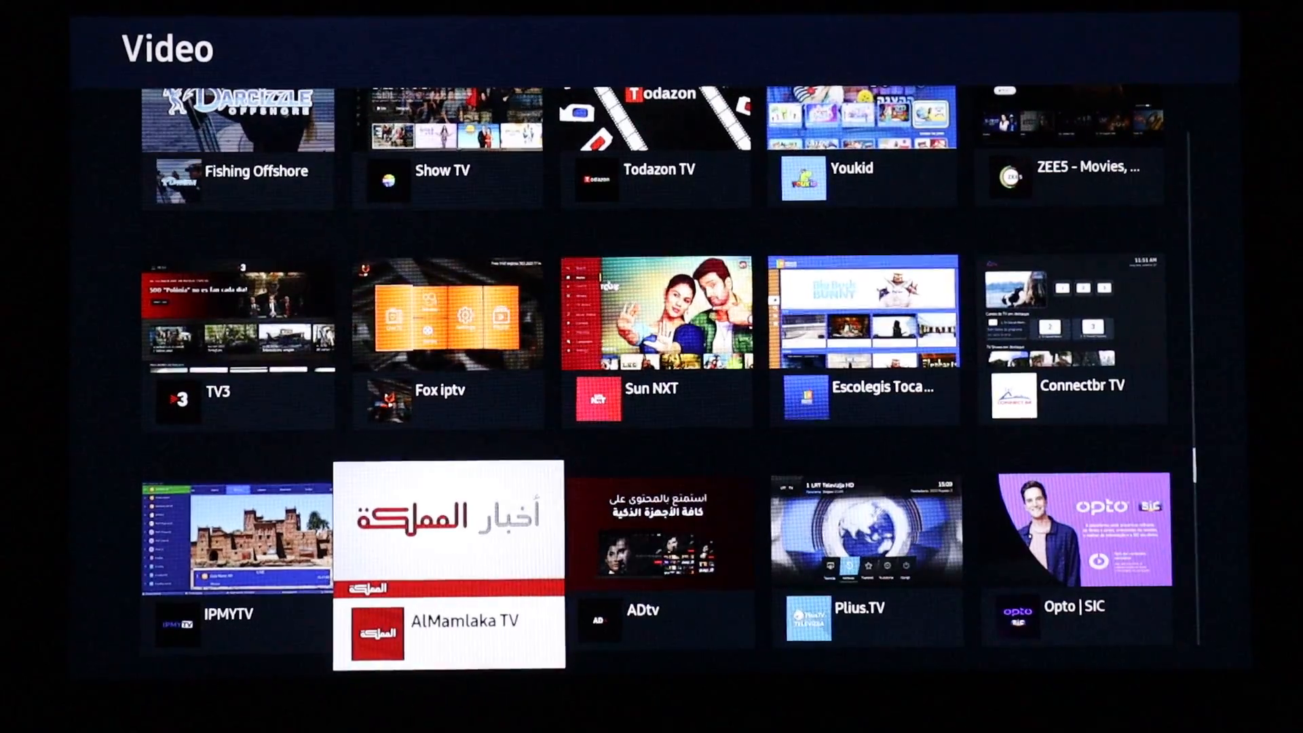
{"action": "scroll", "scroll_direction": "down", "scroll_amount": 3}
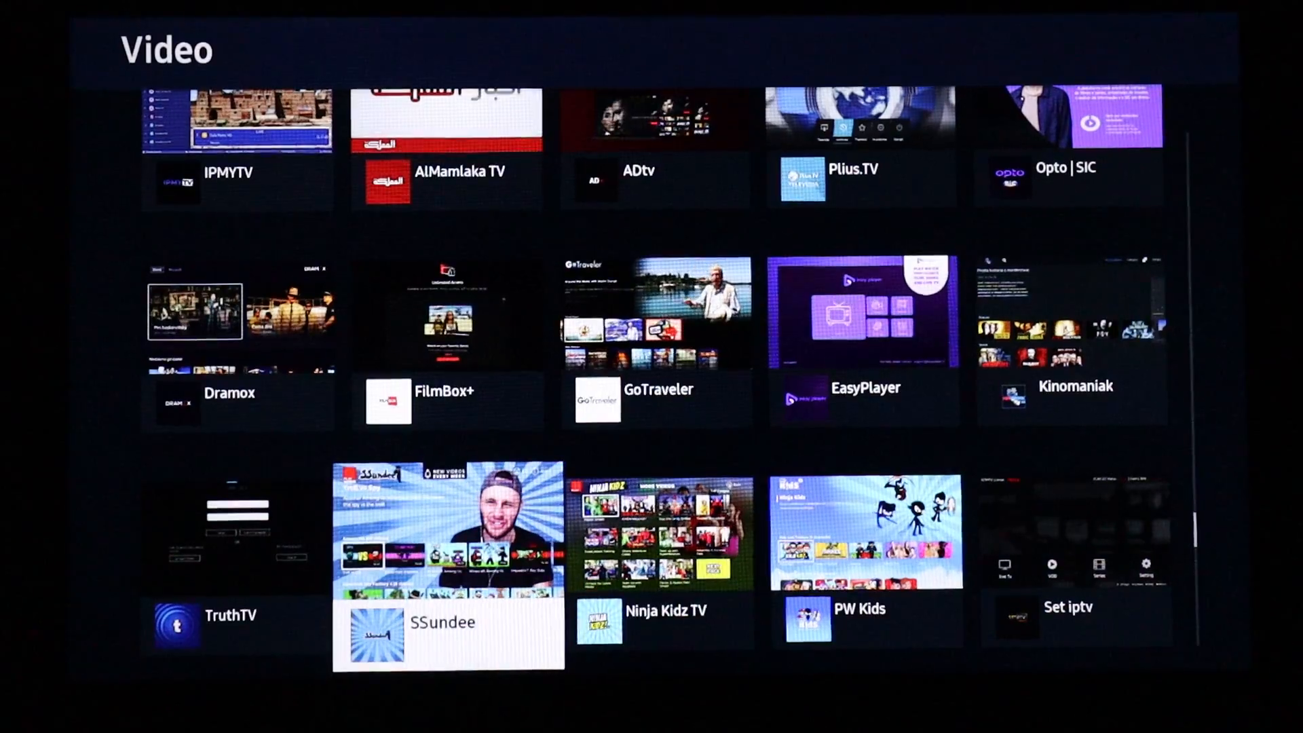
{"action": "scroll", "scroll_direction": "down", "scroll_amount": 3}
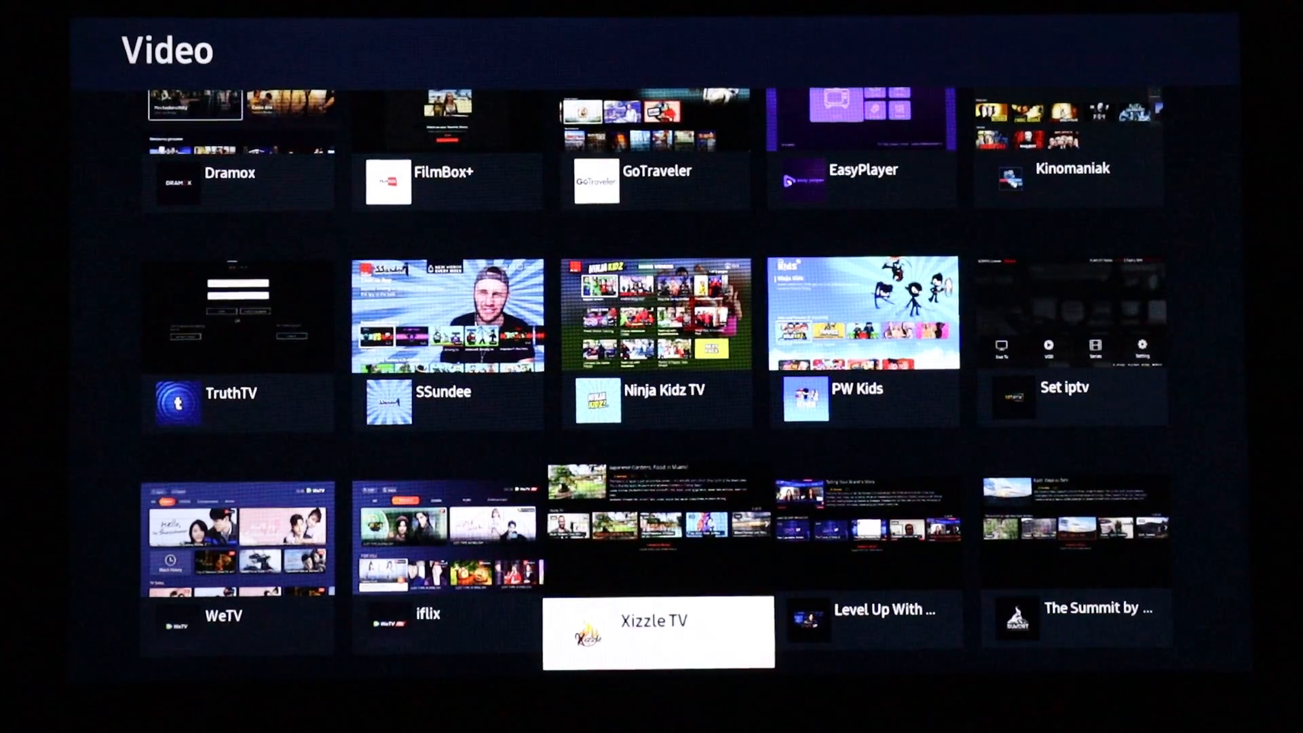
{"action": "scroll", "scroll_direction": "down", "scroll_amount": 3}
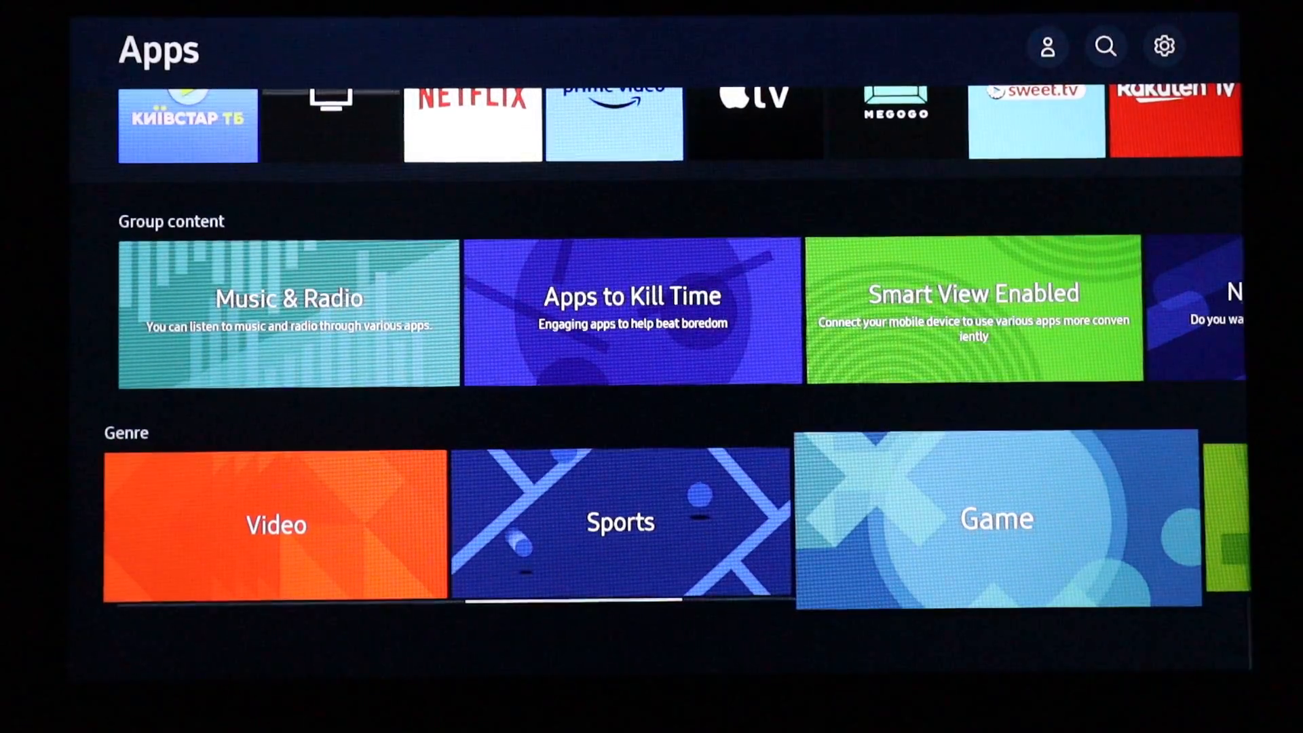
{"action": "left_click", "coordinate": [994, 522]}
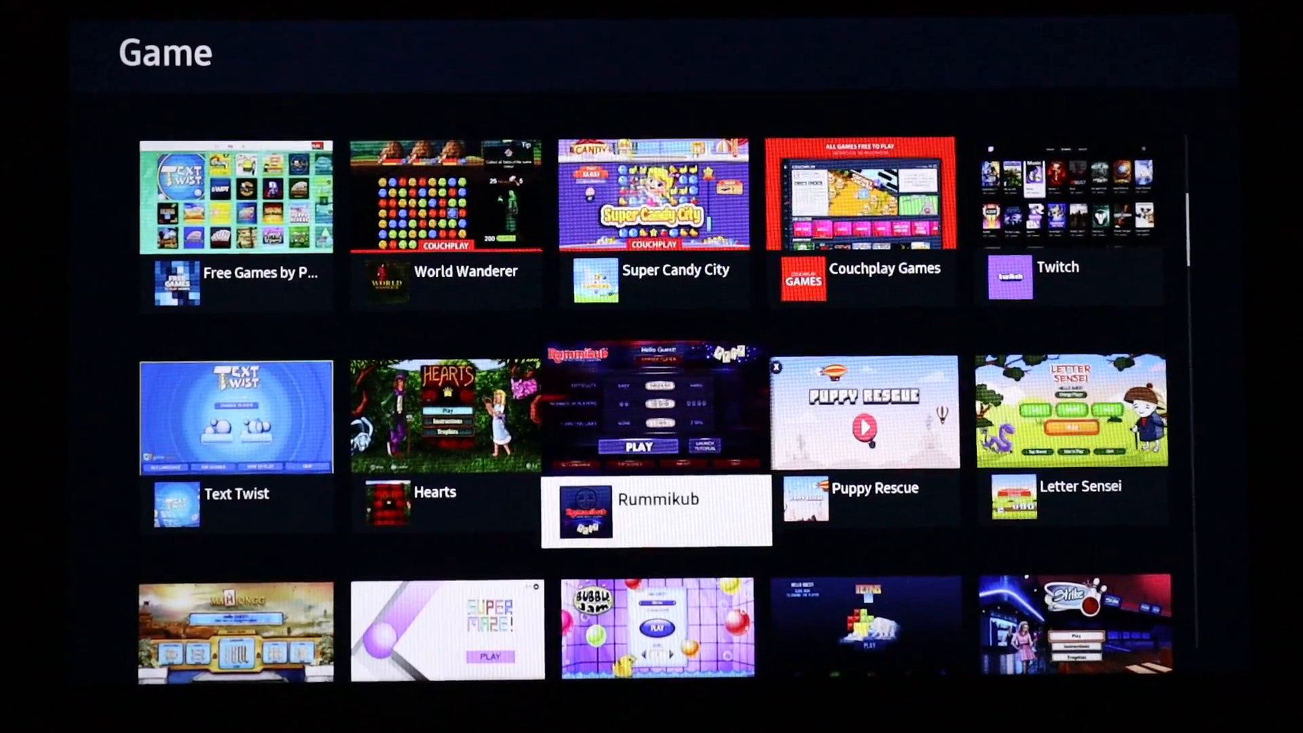
{"action": "scroll", "scroll_direction": "down", "scroll_amount": 3}
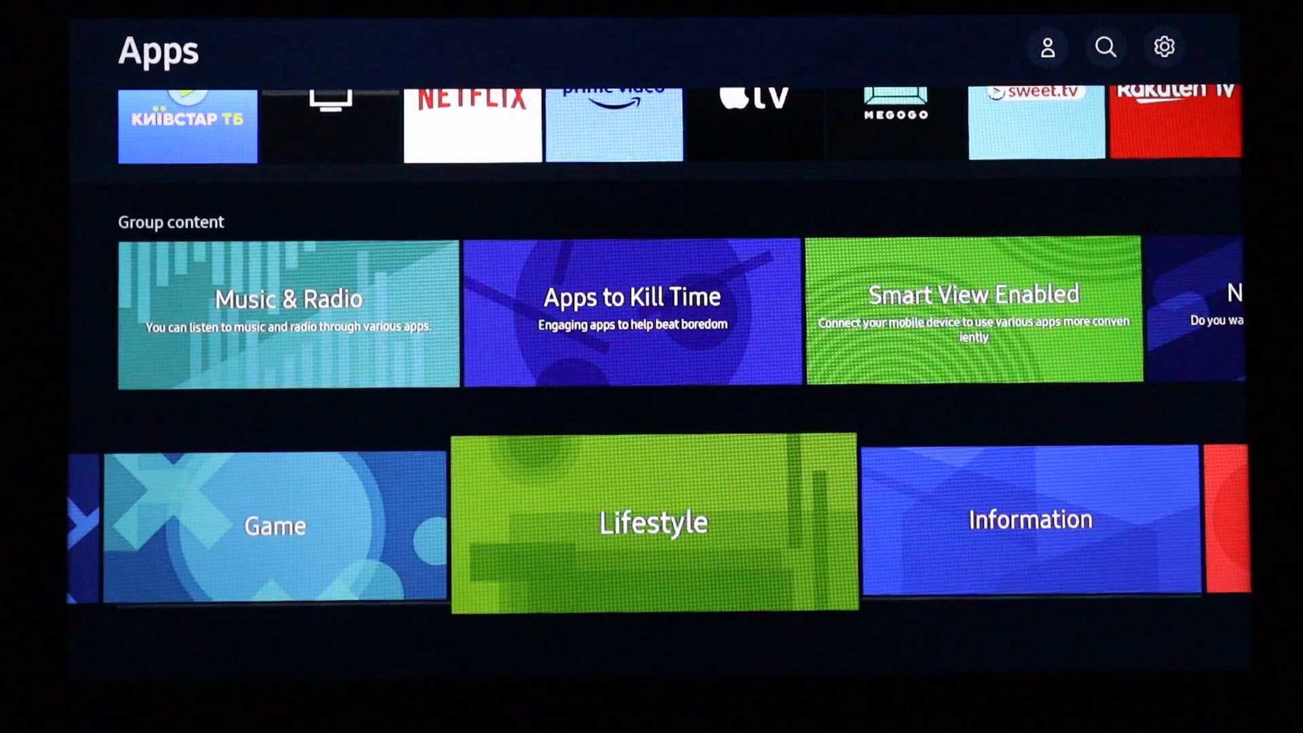
Step: Open the Lifestyle genre, scroll its apps, then open the Education genre
{"action": "left_click", "coordinate": [653, 525]}
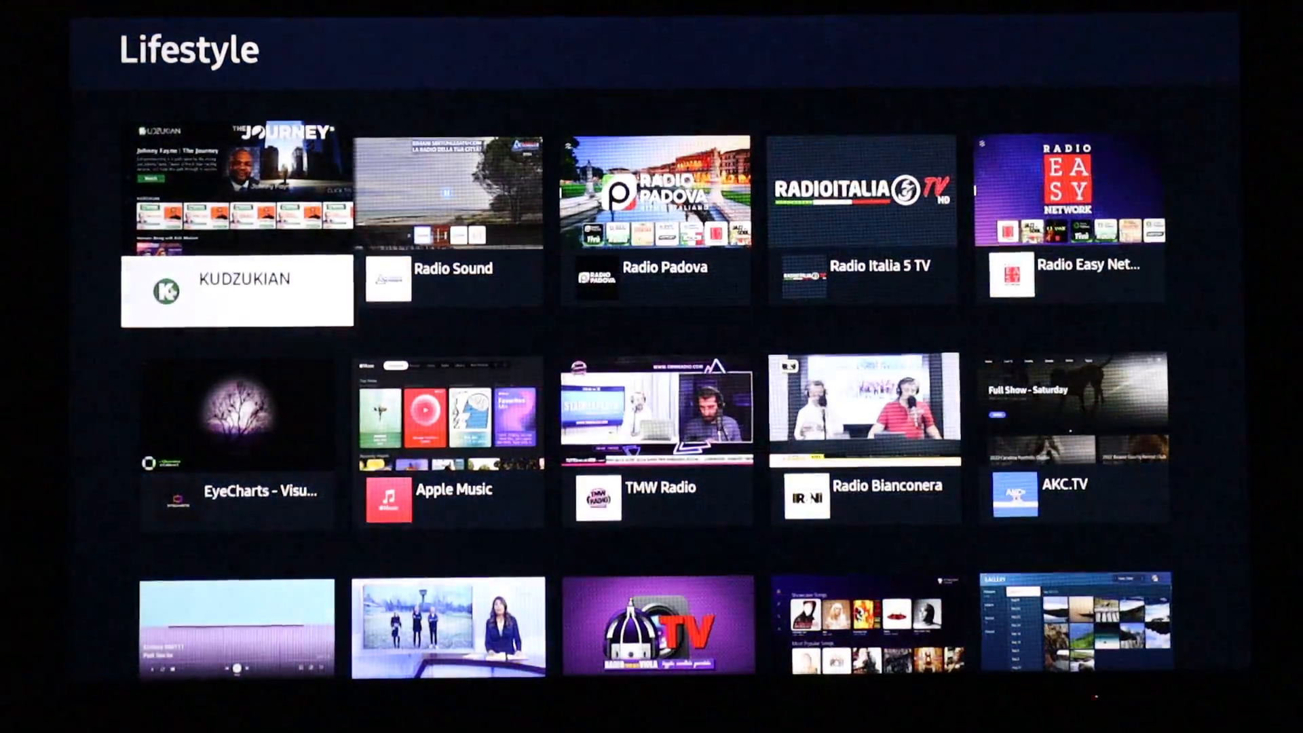
{"action": "scroll", "scroll_direction": "down", "scroll_amount": 3}
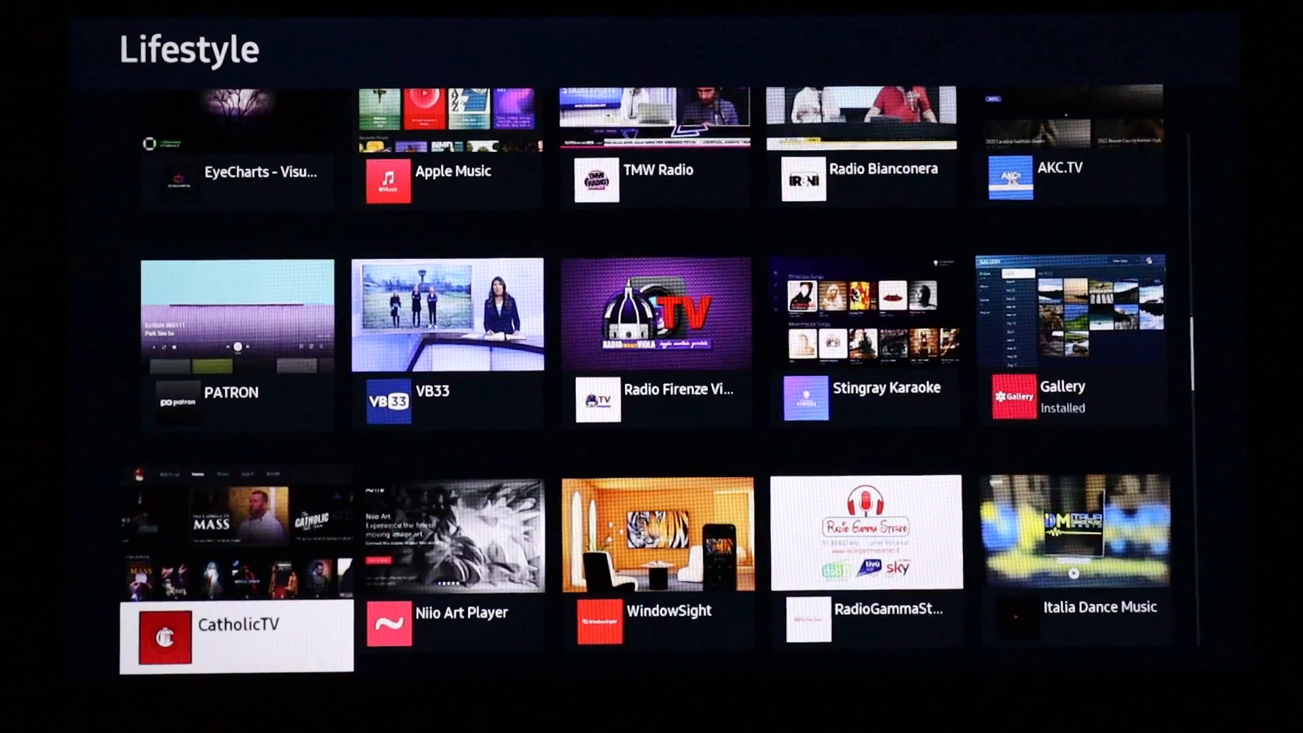
{"action": "scroll", "scroll_direction": "down", "scroll_amount": 3}
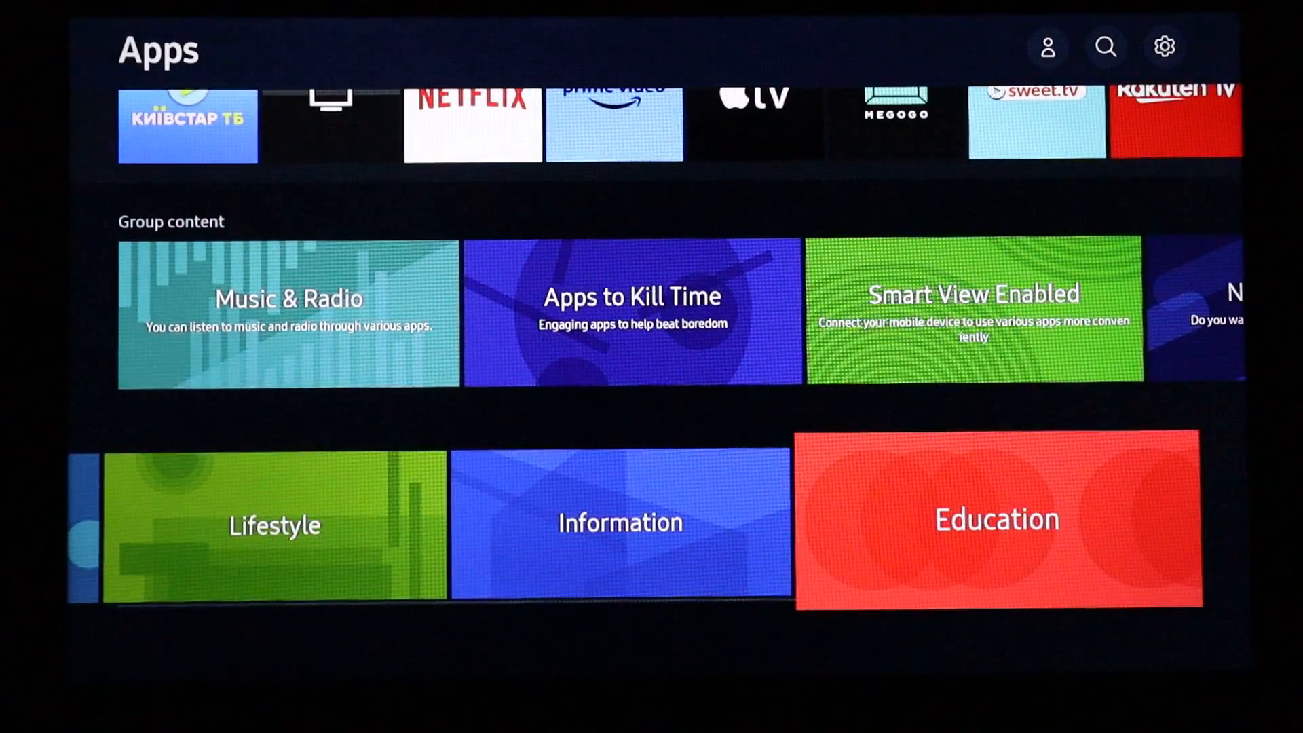
{"action": "left_click", "coordinate": [997, 519]}
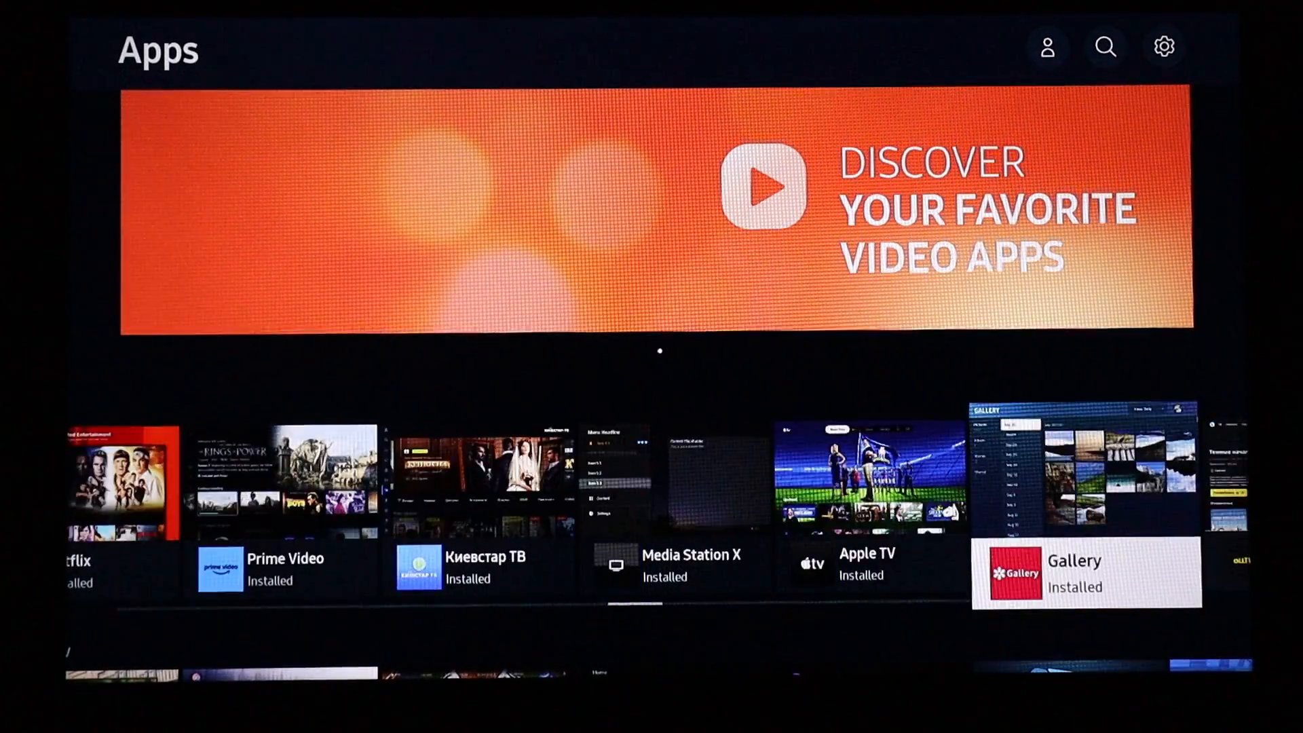
Step: Scroll to Group content and open the Music & Radio and Smart View Enabled collections
{"action": "scroll", "scroll_direction": "right", "scroll_amount": 3}
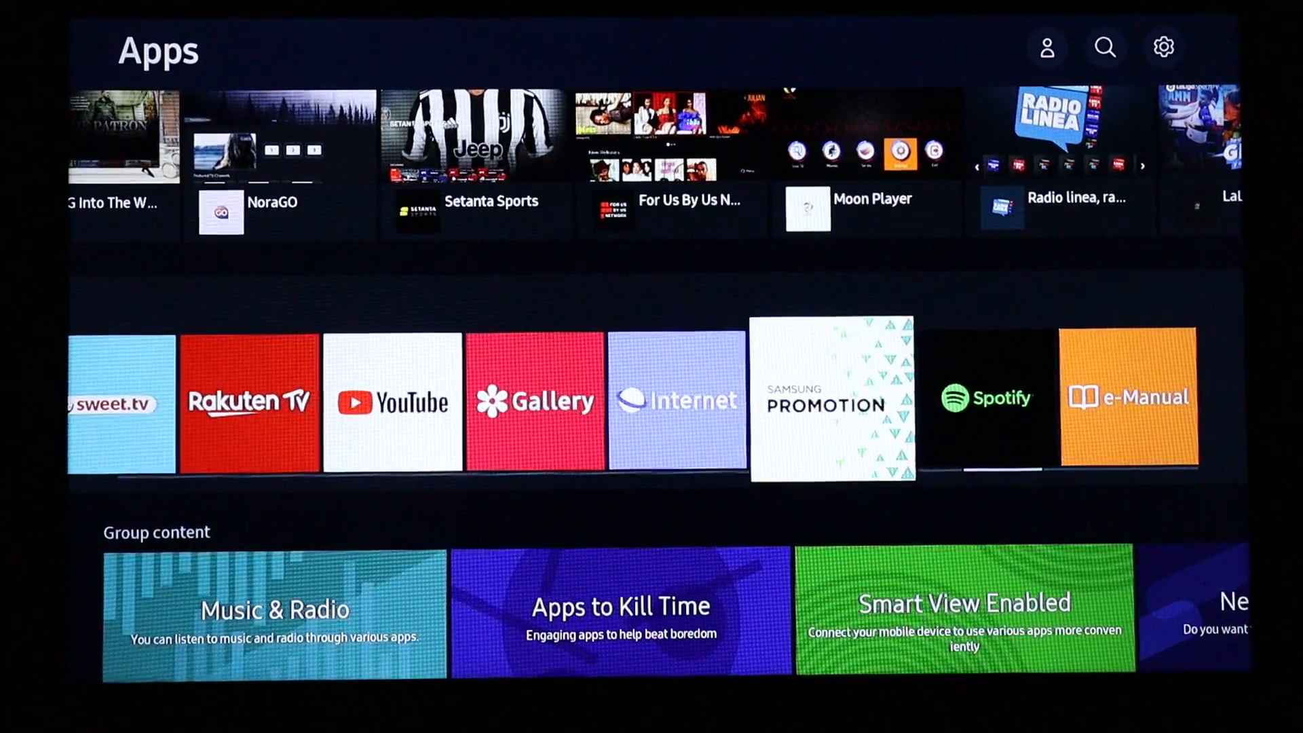
{"action": "scroll", "scroll_direction": "down", "scroll_amount": 3}
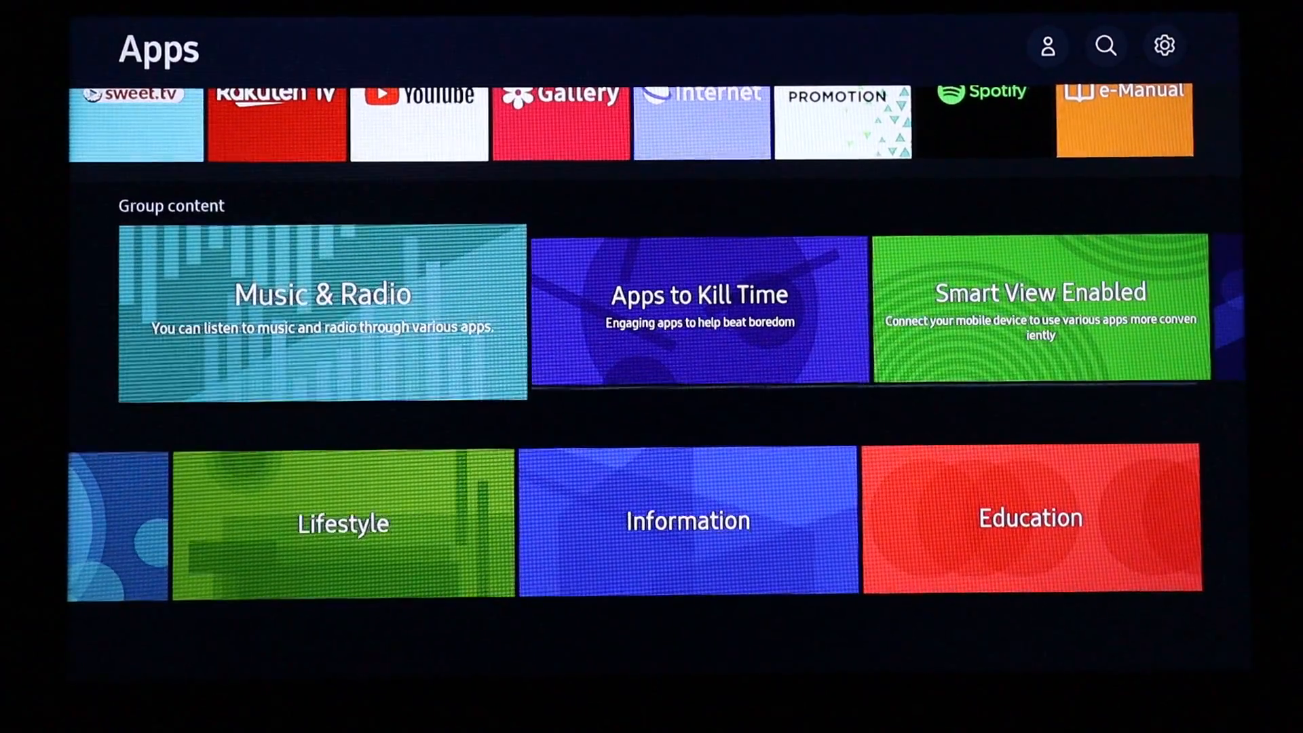
{"action": "left_click", "coordinate": [321, 312]}
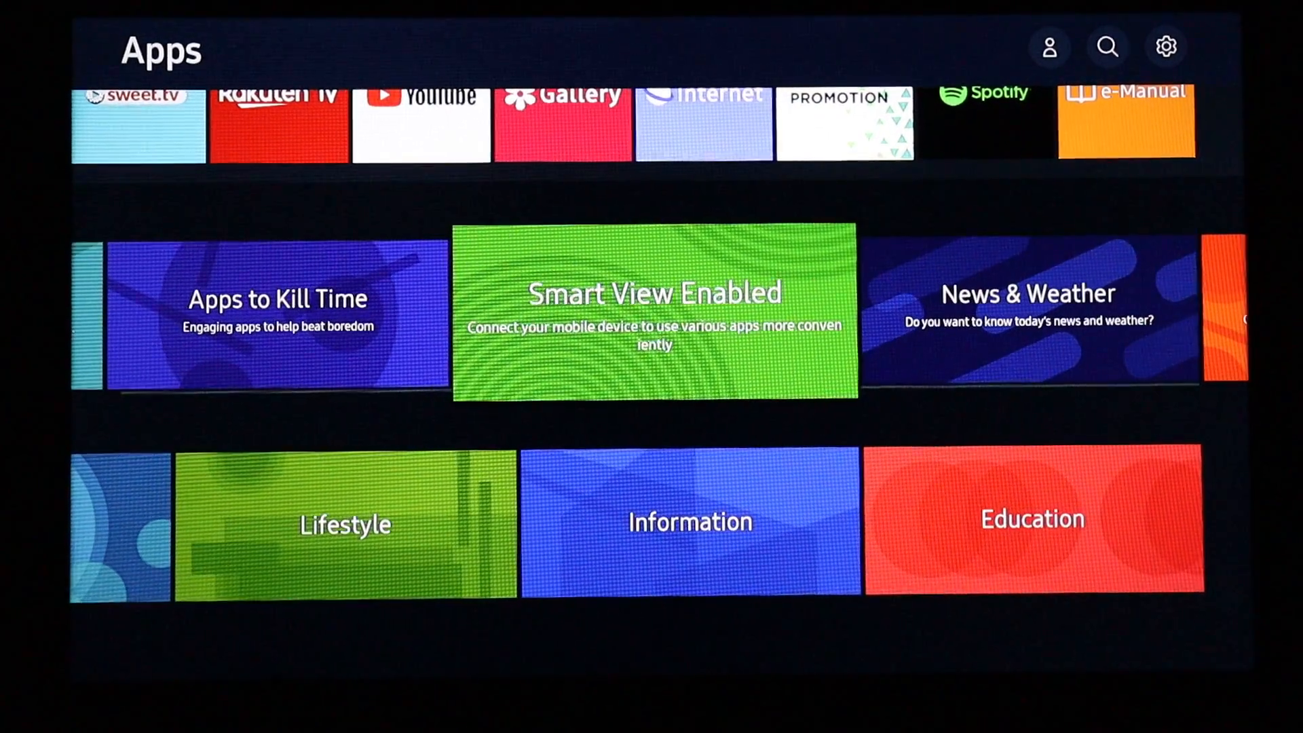
{"action": "left_click", "coordinate": [652, 315]}
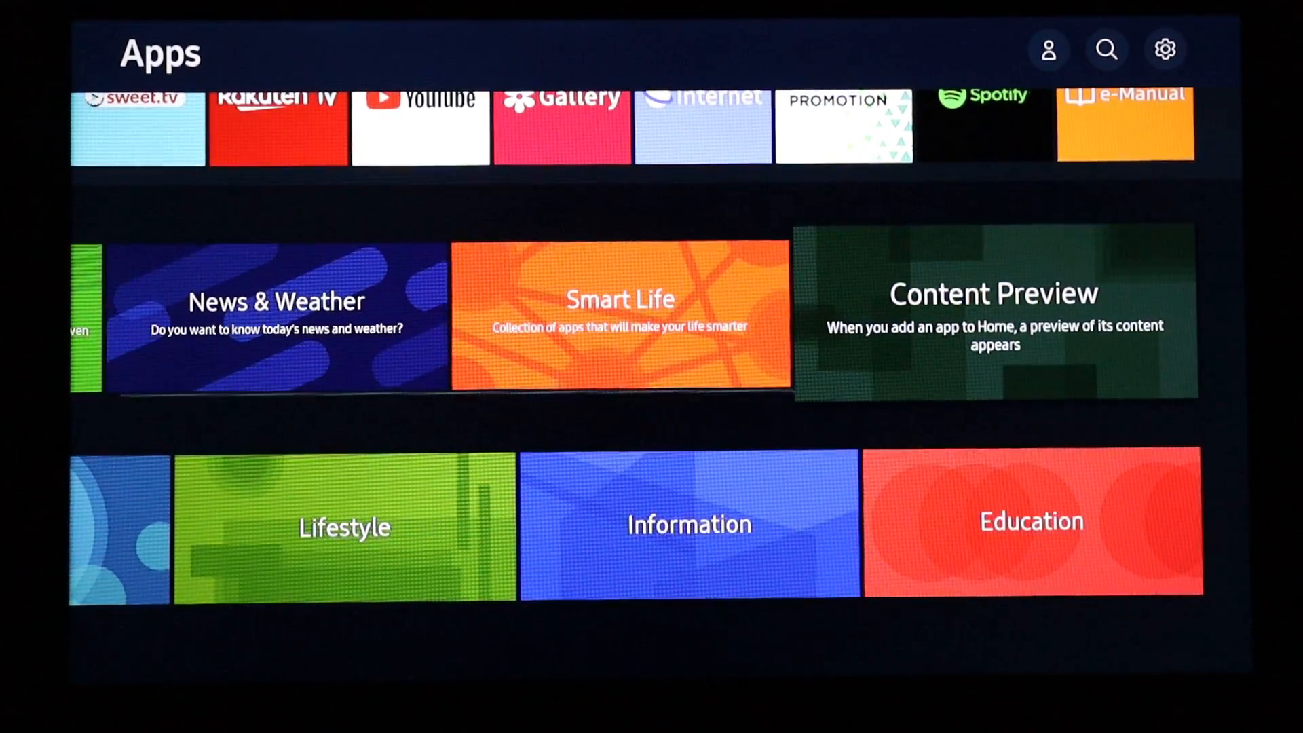
Step: Open the Content Preview collection and scroll through its apps
{"action": "left_click", "coordinate": [994, 312]}
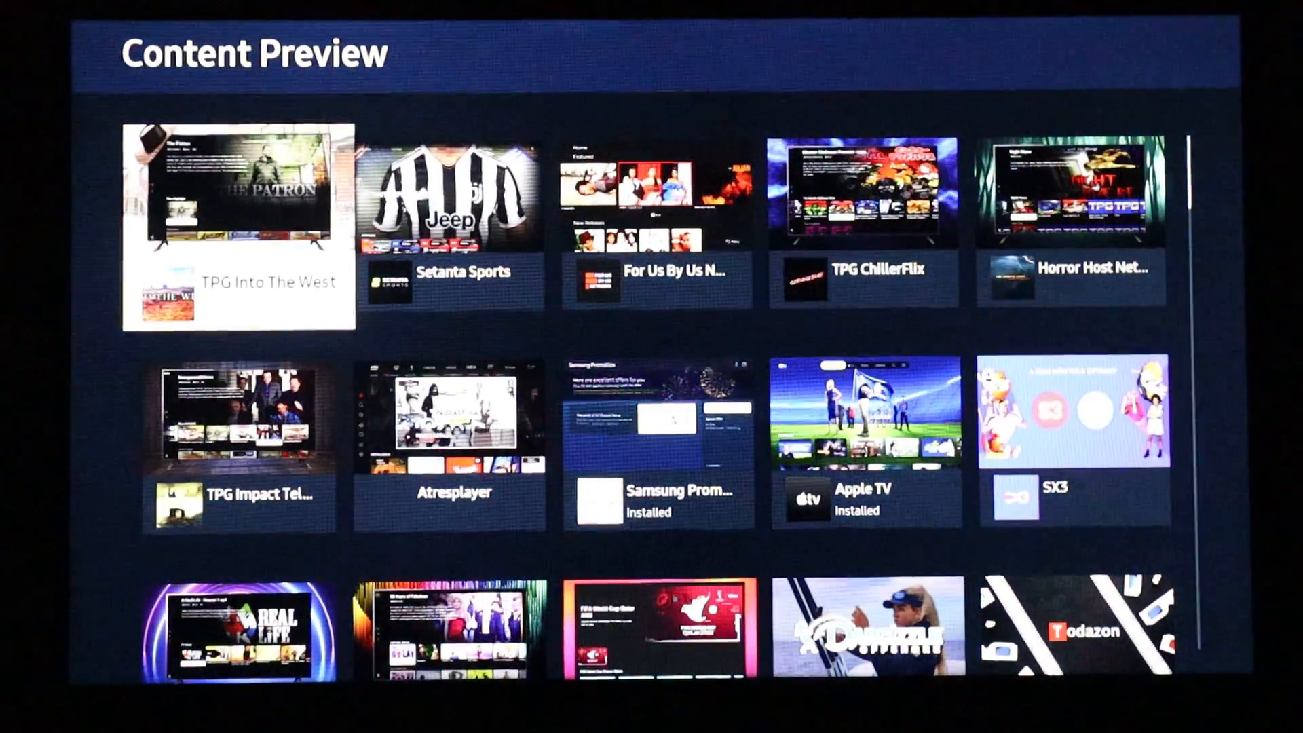
{"action": "scroll", "scroll_direction": "down", "scroll_amount": 3}
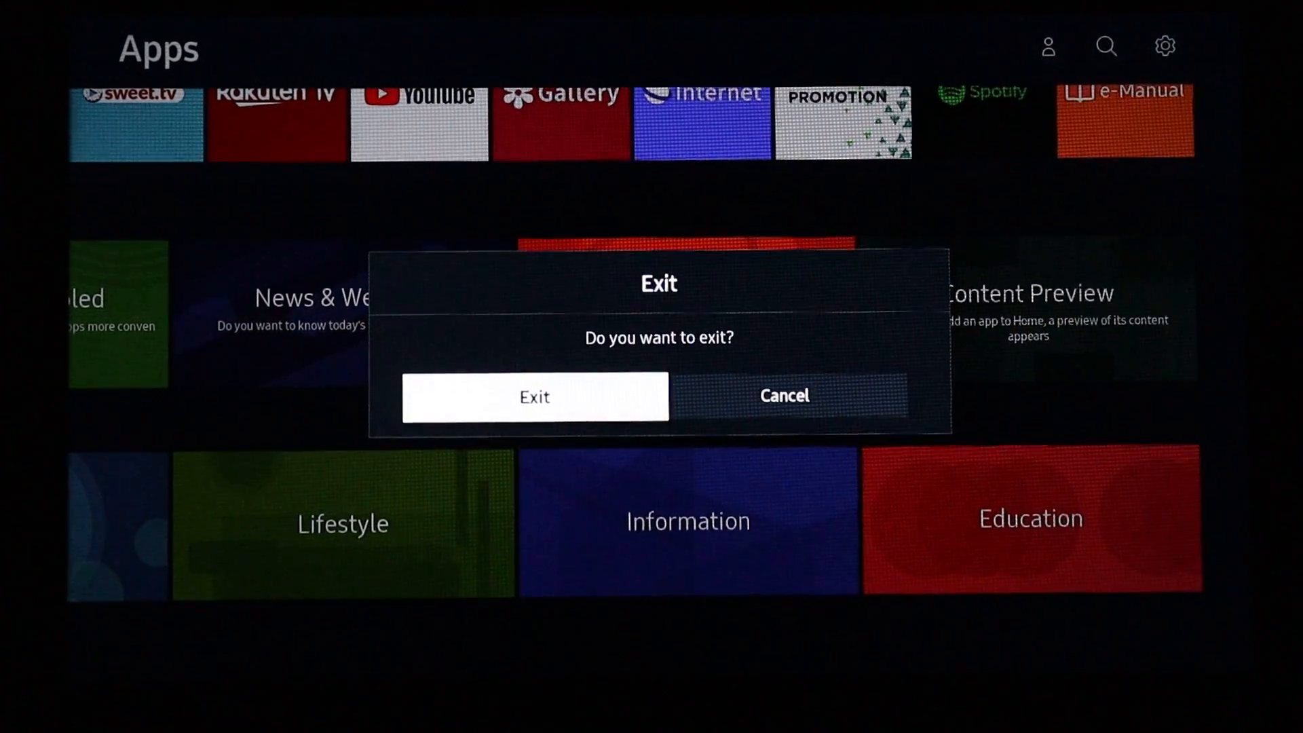
Step: Exit the Apps store and move to the Internet tile's Recommended for You previews
{"action": "left_click", "coordinate": [534, 395]}
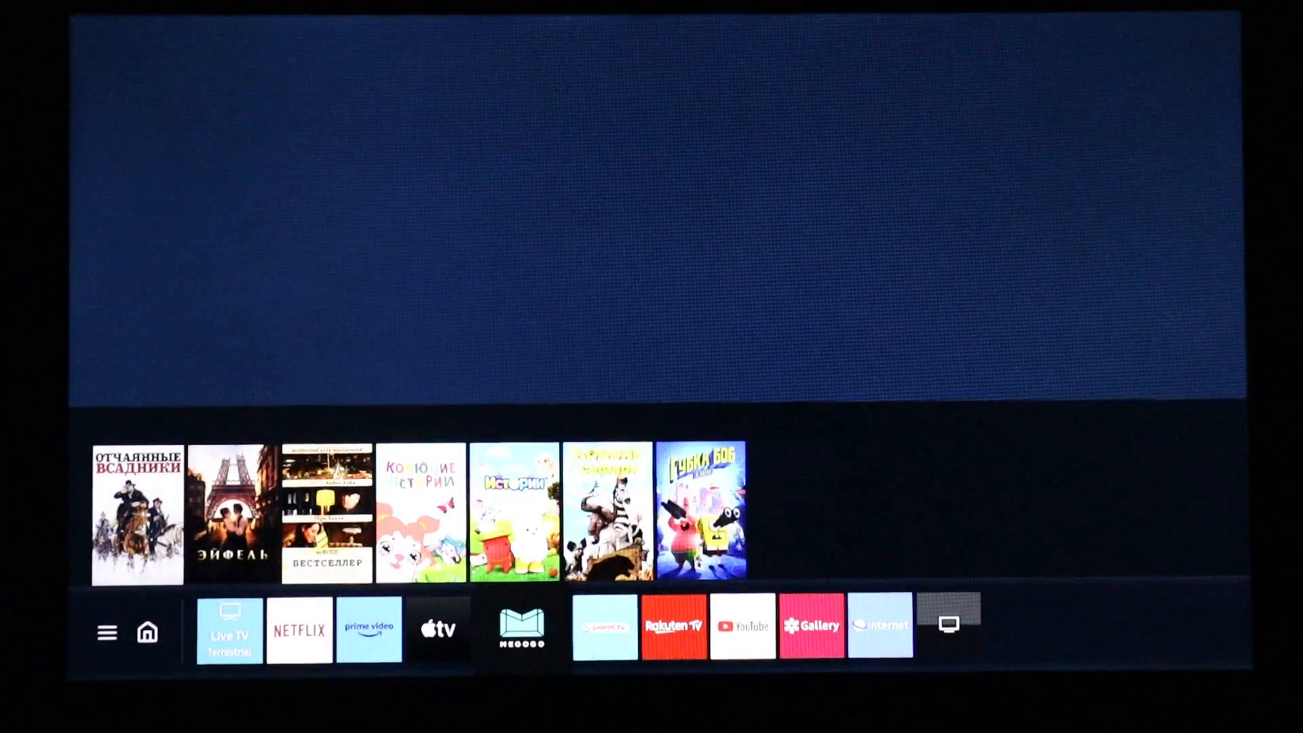
{"action": "left_click", "coordinate": [673, 625]}
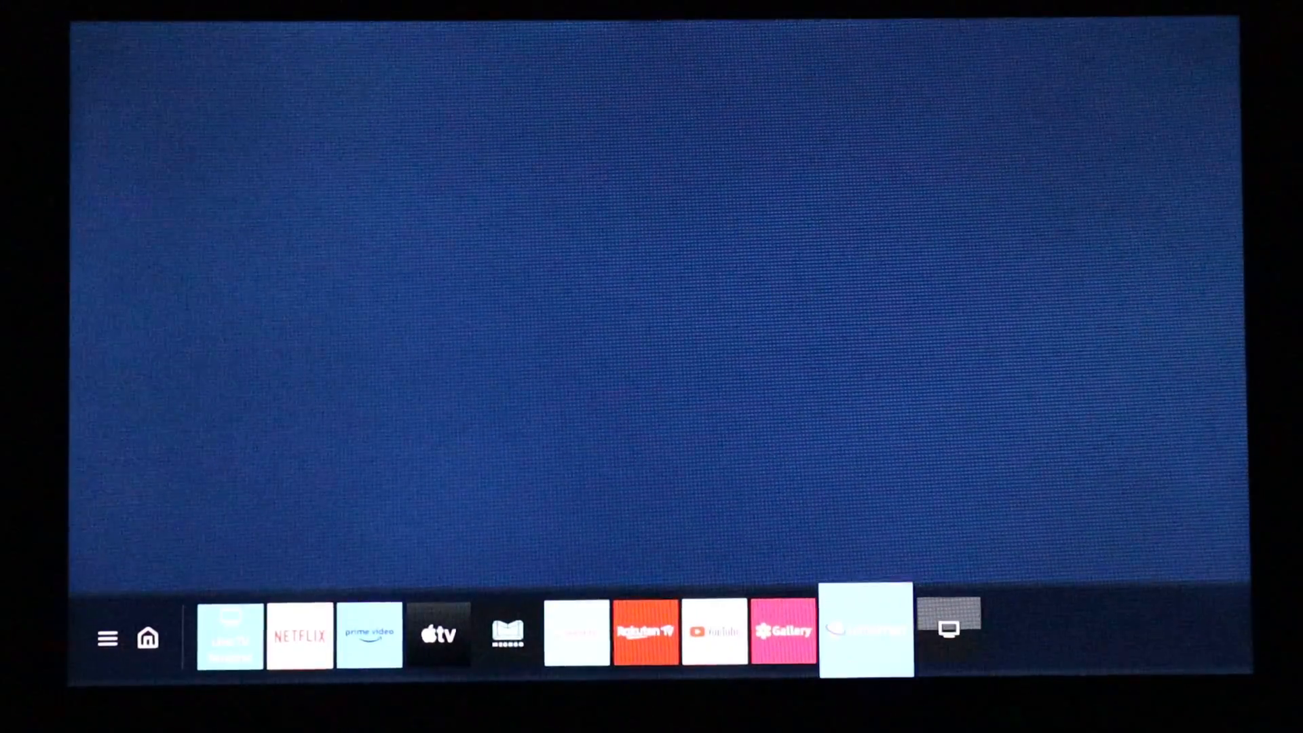
{"action": "left_click", "coordinate": [867, 632]}
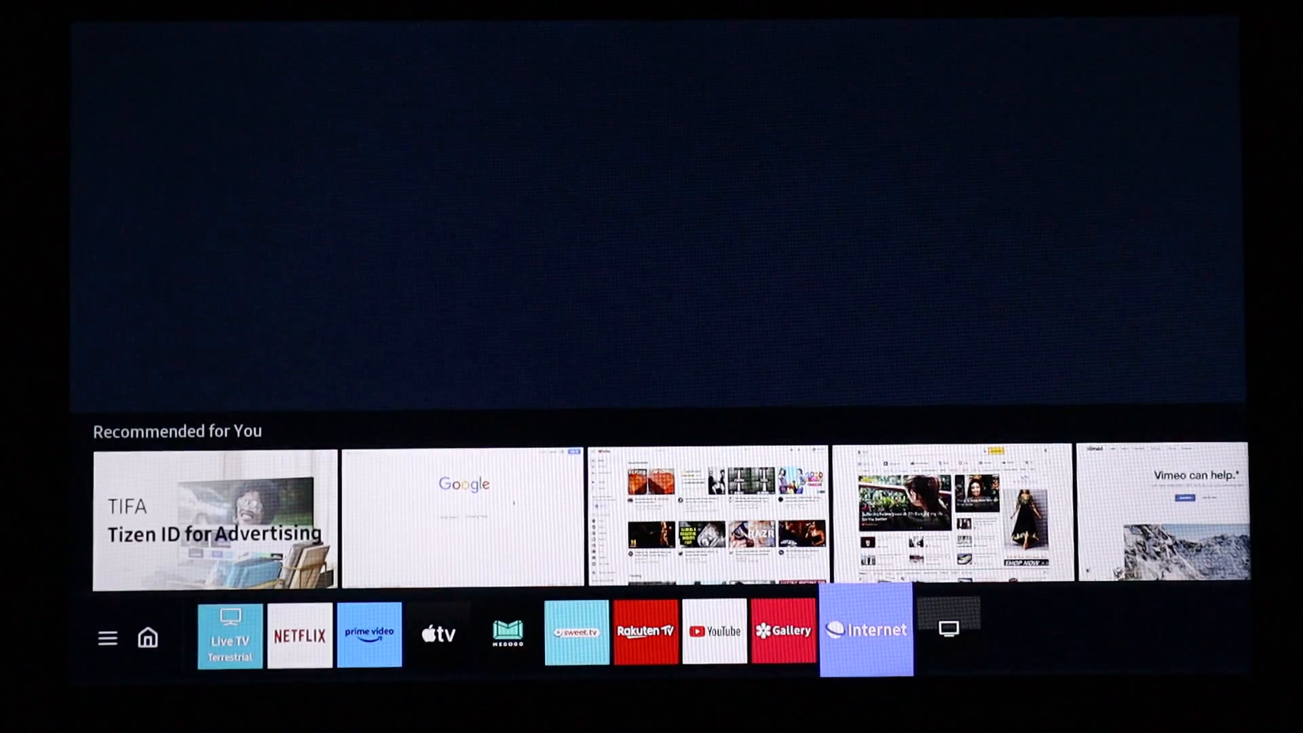
Step: Launch Samsung Internet and scroll down through the Google Doodles archive page
{"action": "left_click", "coordinate": [866, 630]}
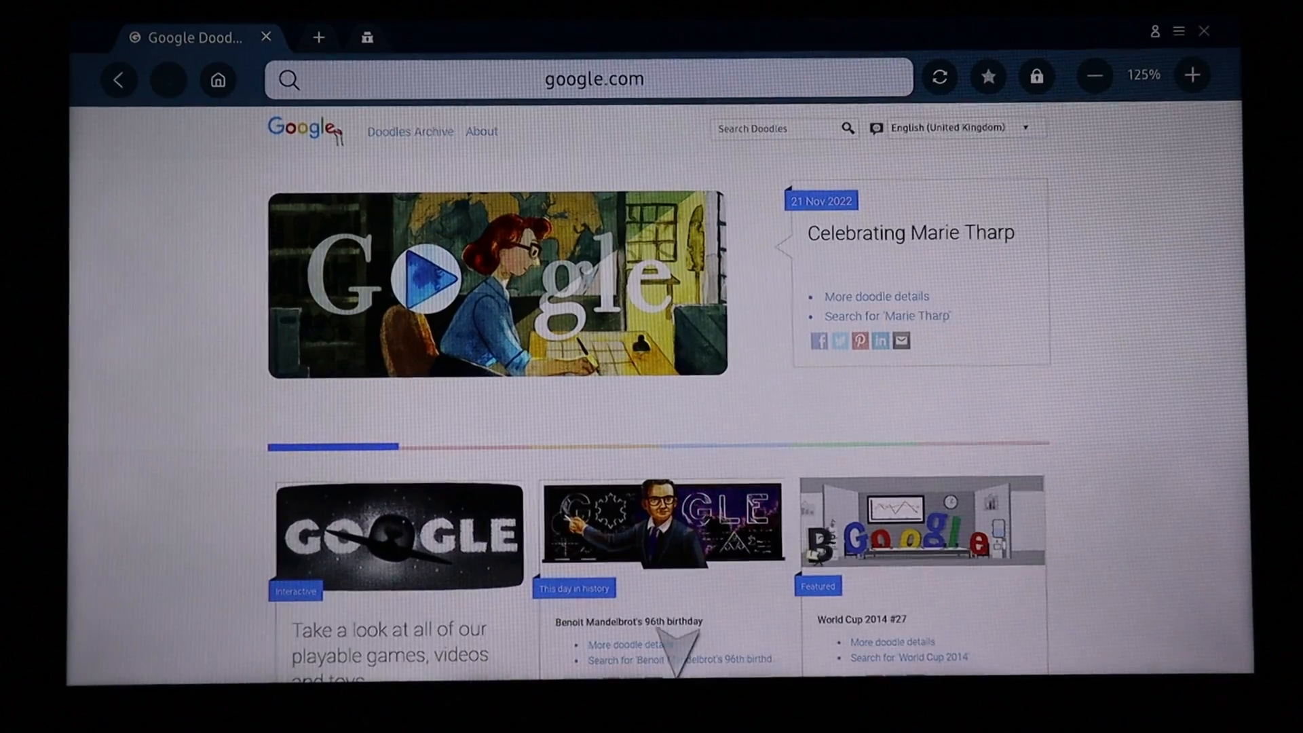
{"action": "scroll", "scroll_direction": "down", "scroll_amount": 3}
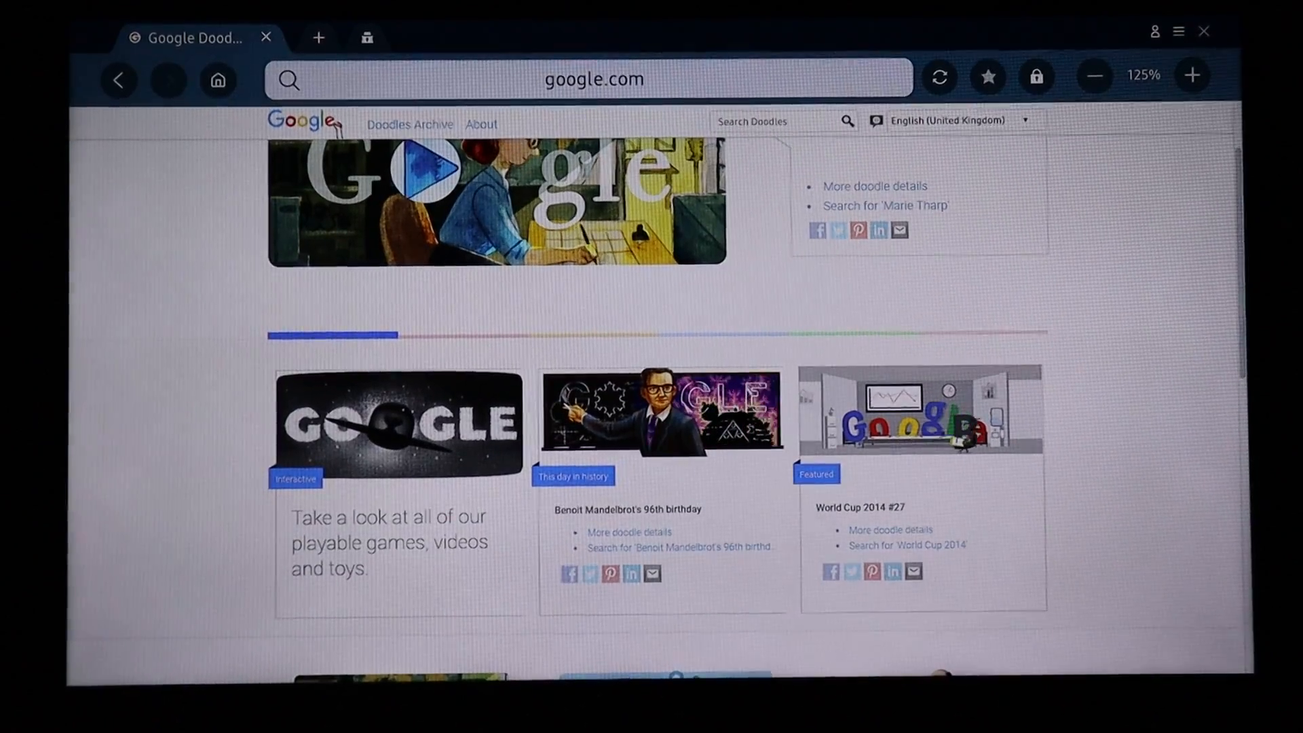
{"action": "scroll", "scroll_direction": "down", "scroll_amount": 3}
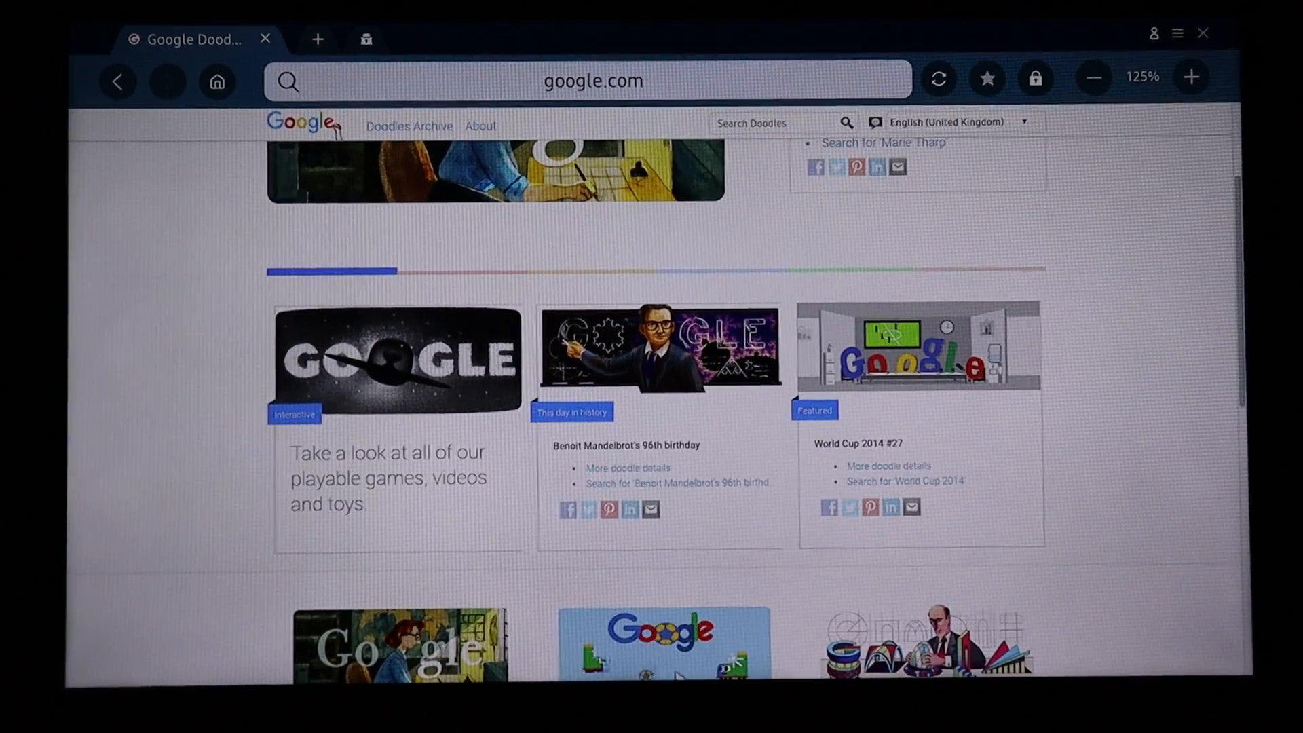
{"action": "scroll", "scroll_direction": "down", "scroll_amount": 3}
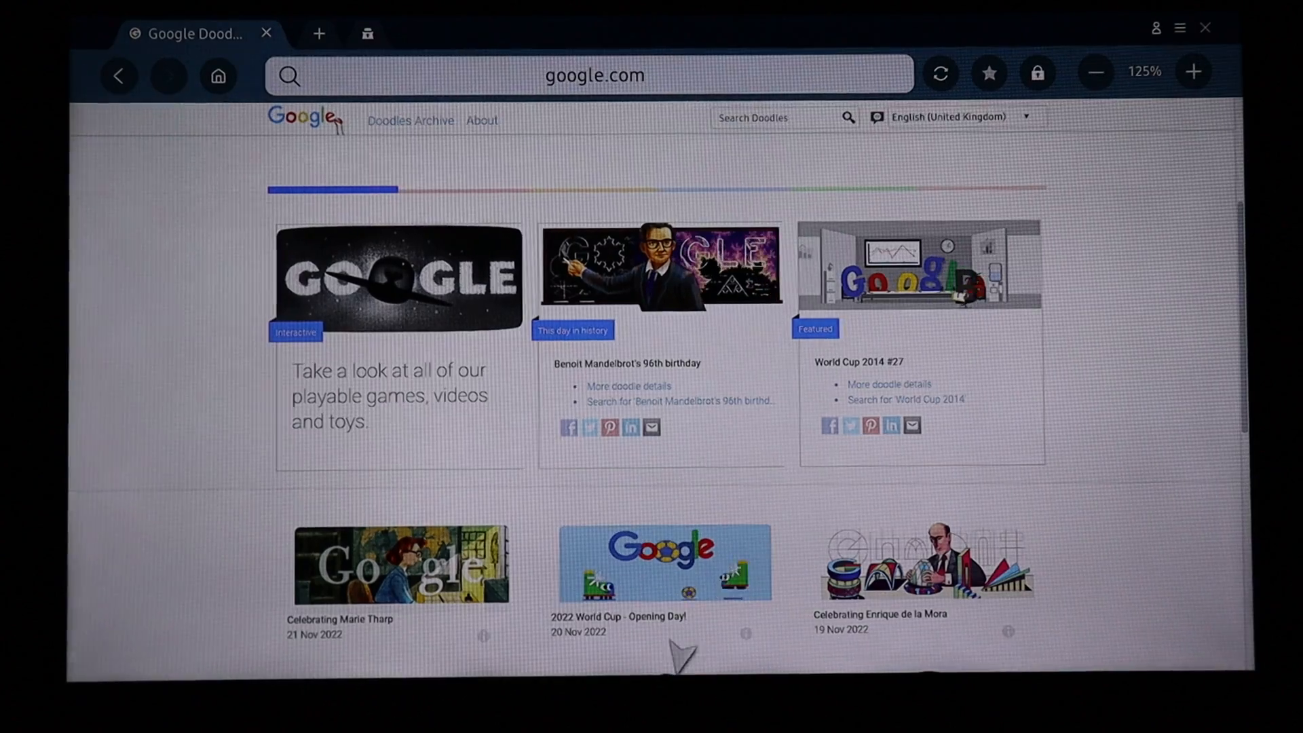
{"action": "scroll", "scroll_direction": "down", "scroll_amount": 3}
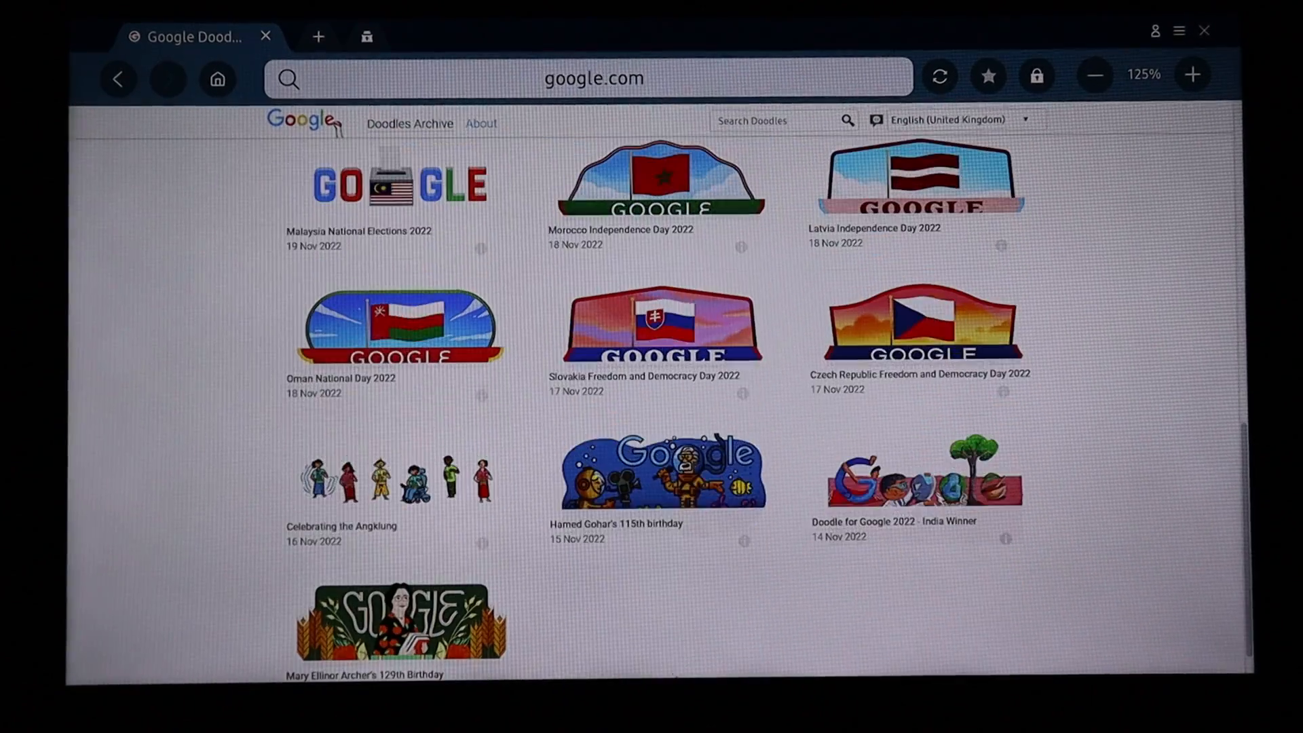
{"action": "scroll", "scroll_direction": "down", "scroll_amount": 3}
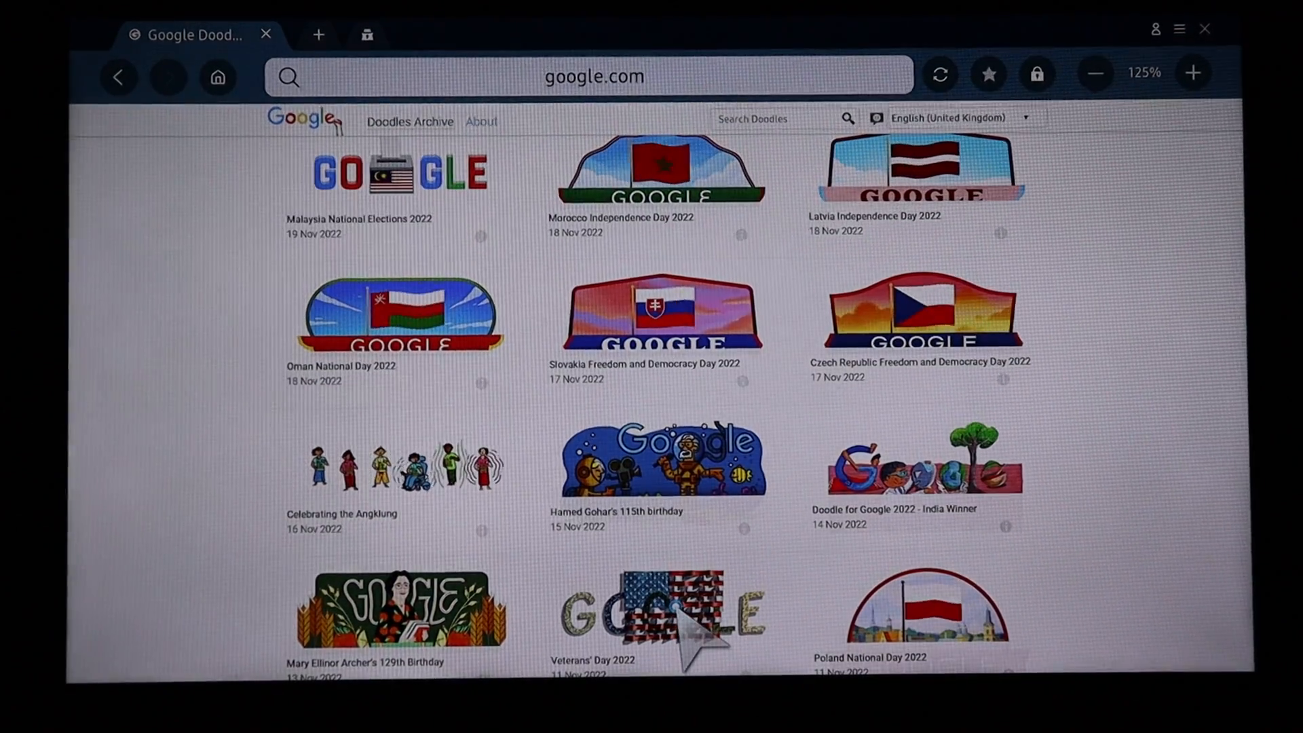
{"action": "scroll", "scroll_direction": "down", "scroll_amount": 3}
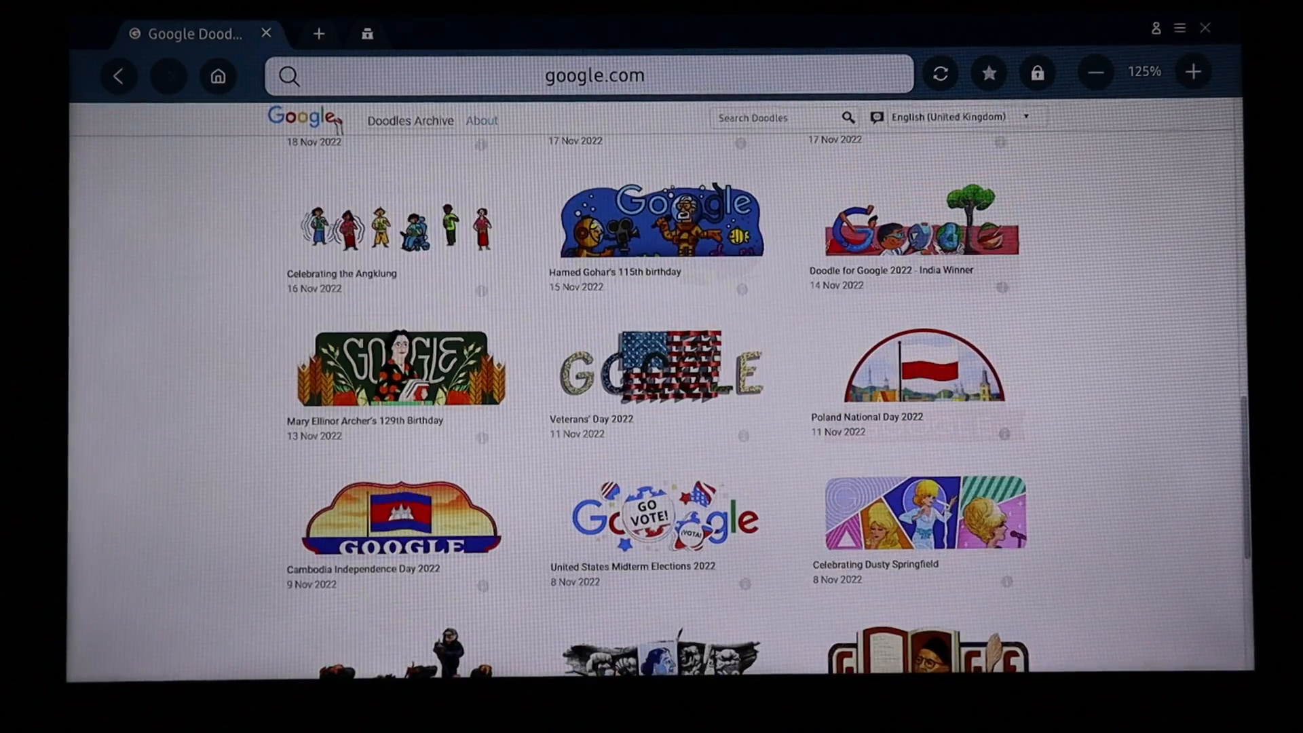
{"action": "scroll", "scroll_direction": "down", "scroll_amount": 3}
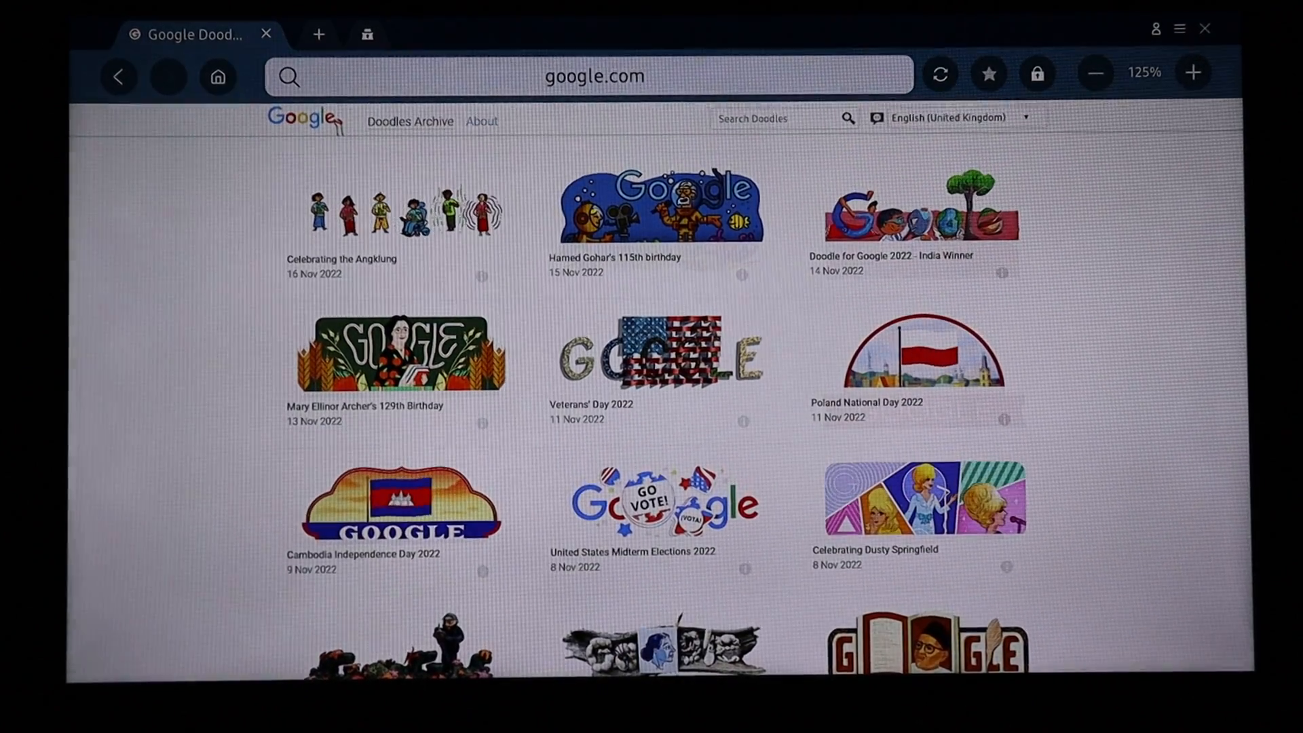
{"action": "scroll", "scroll_direction": "down", "scroll_amount": 3}
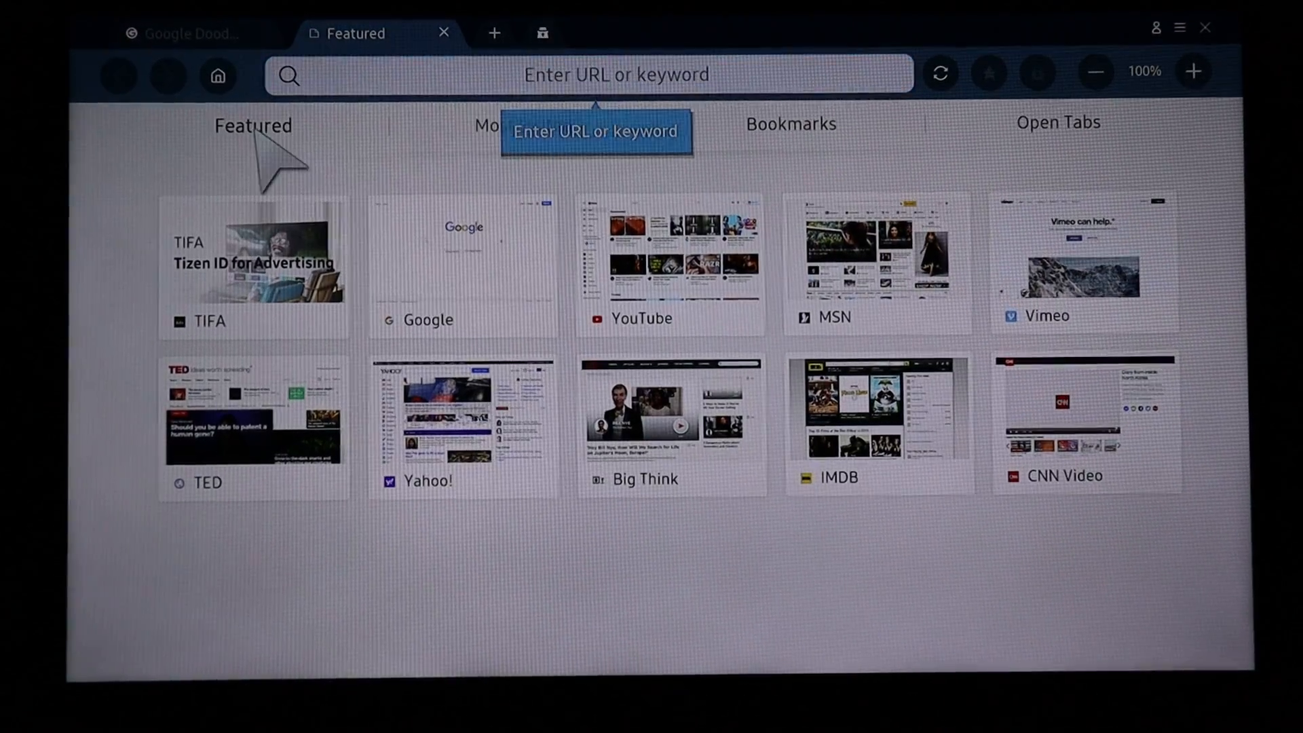
{"action": "mouse_move", "coordinate": [1080, 282]}
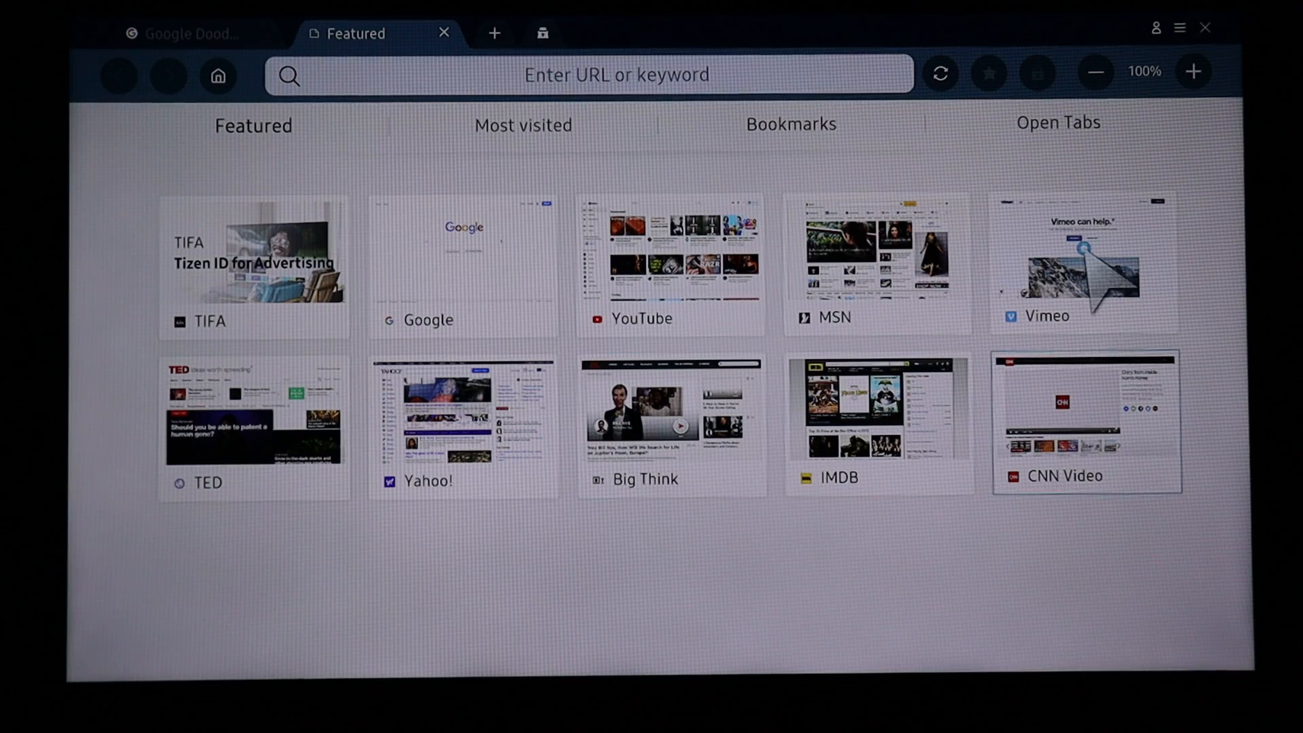
Step: Load YouTube from the Featured grid, then open a new secret browsing tab
{"action": "left_click", "coordinate": [670, 262]}
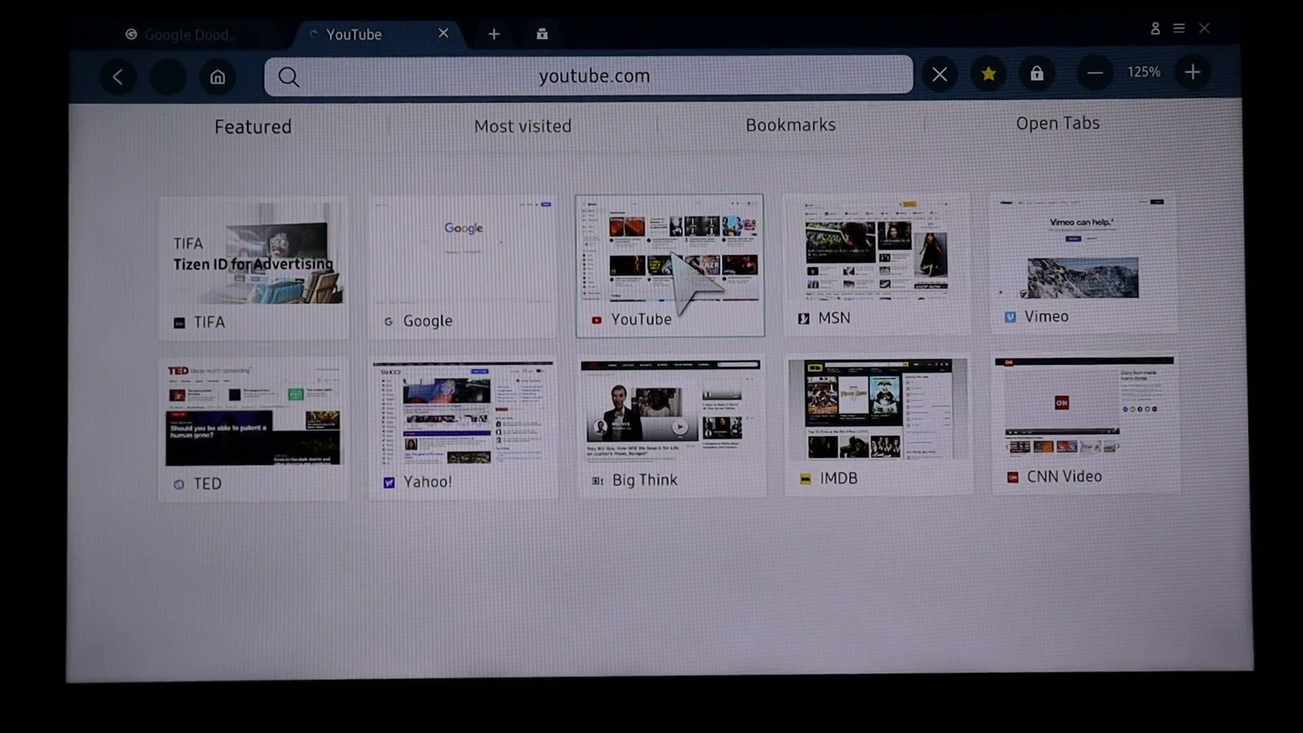
{"action": "left_click", "coordinate": [669, 264]}
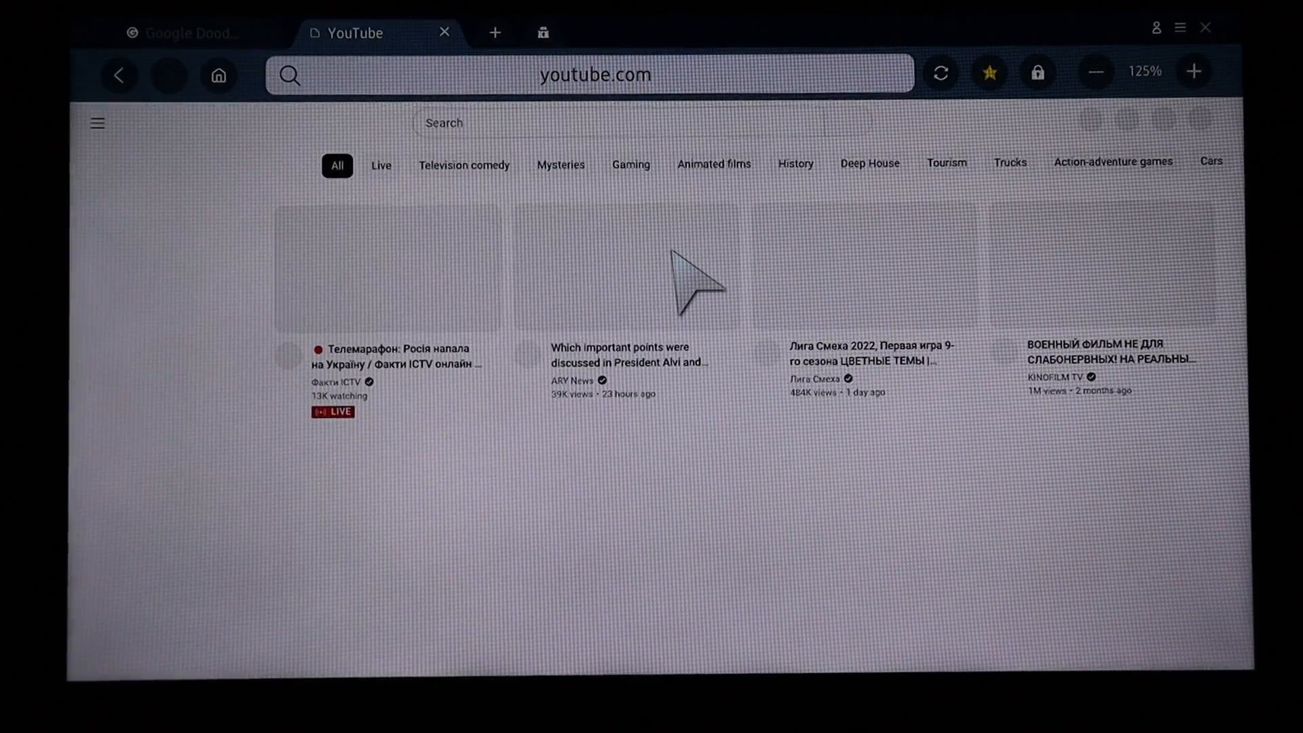
{"action": "mouse_move", "coordinate": [696, 448]}
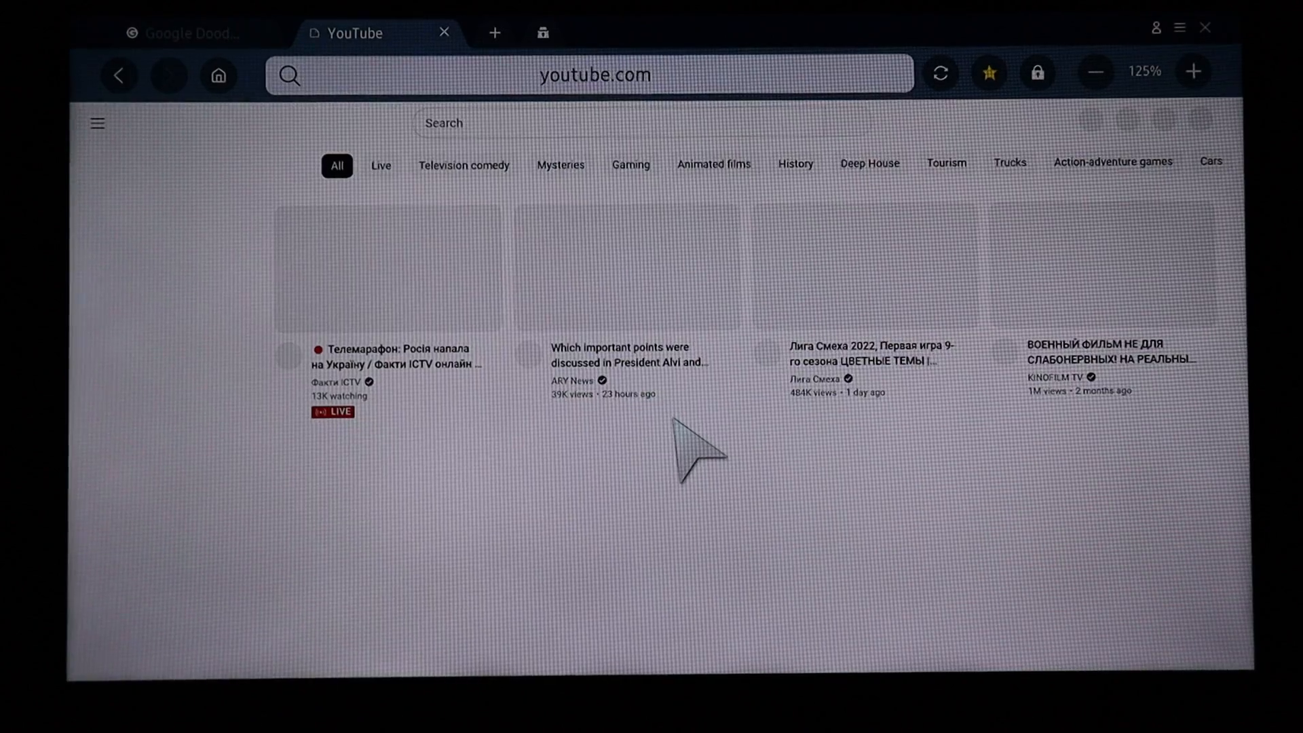
{"action": "mouse_move", "coordinate": [541, 33]}
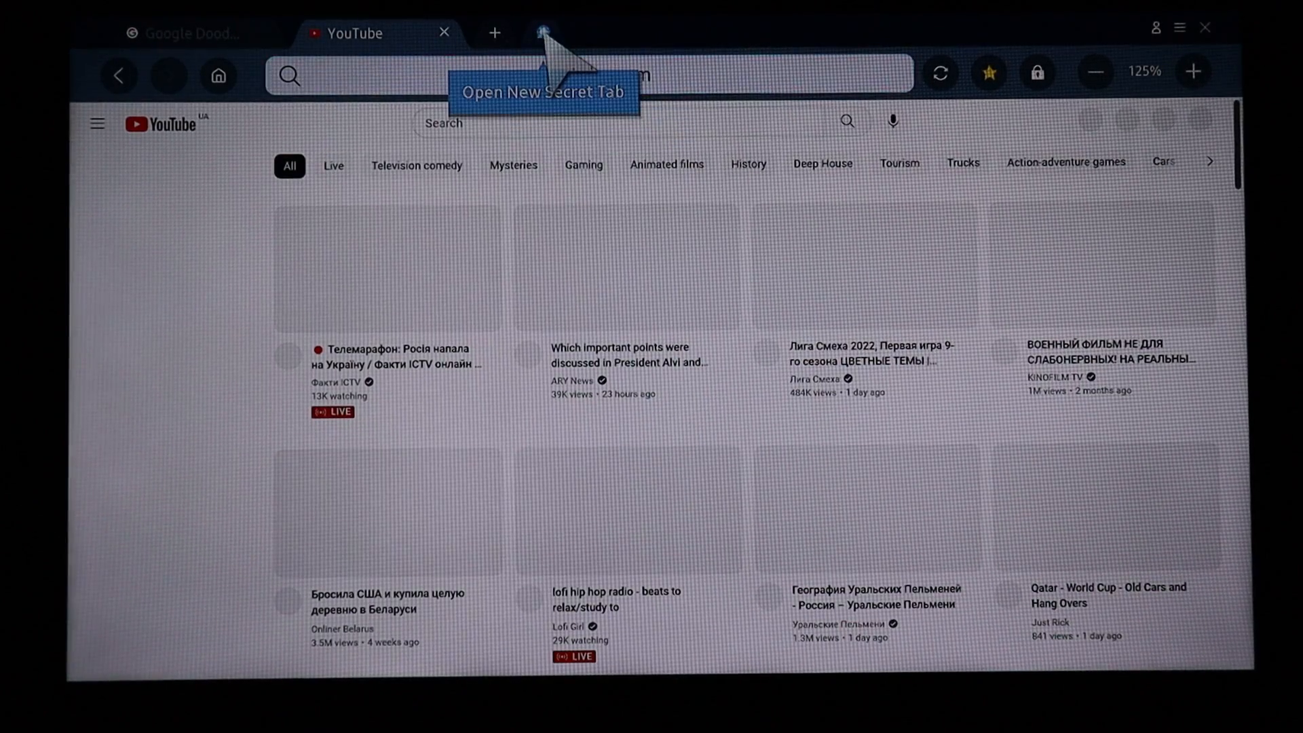
{"action": "left_click", "coordinate": [542, 34]}
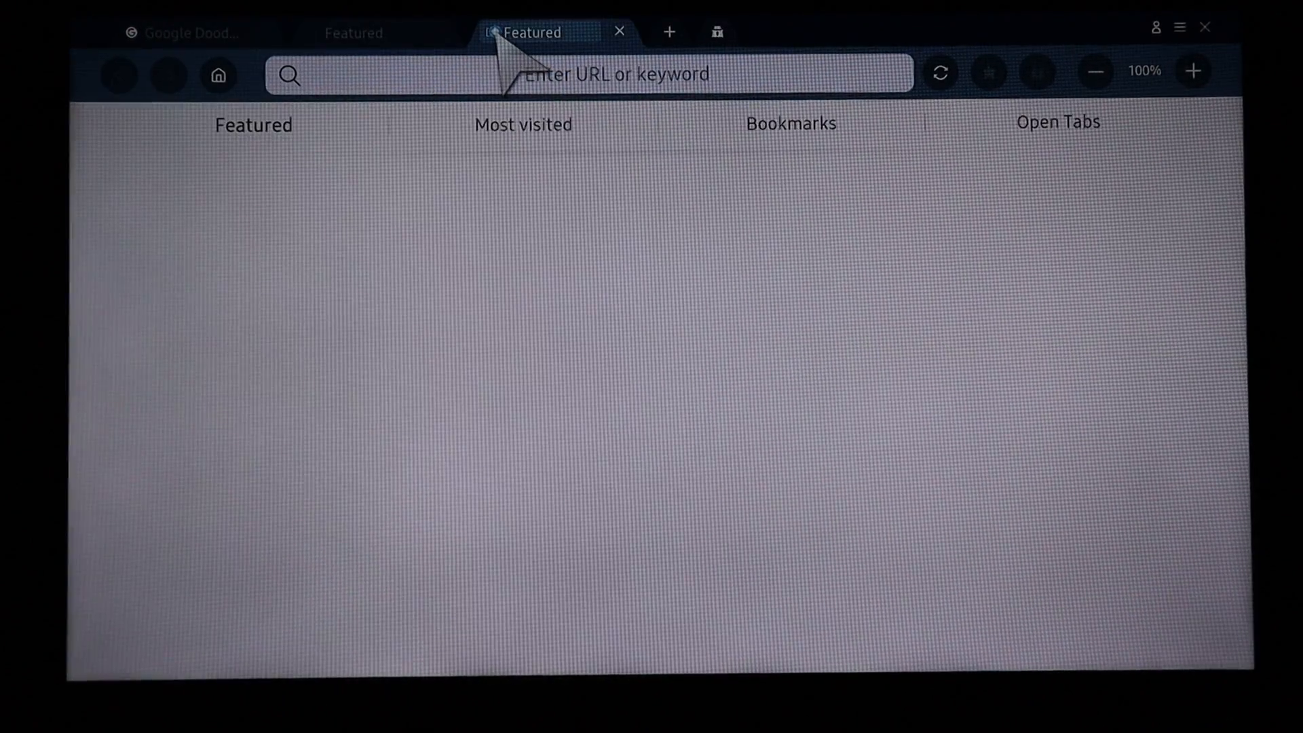